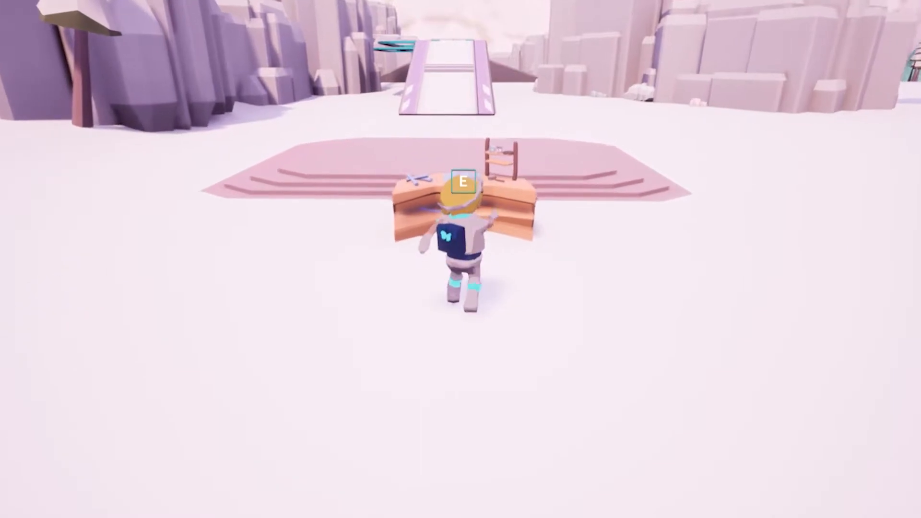
Step: Open the UIWidget layout and try the SlidingPanel below, partly above and fully above the screen's top edge
key(e)
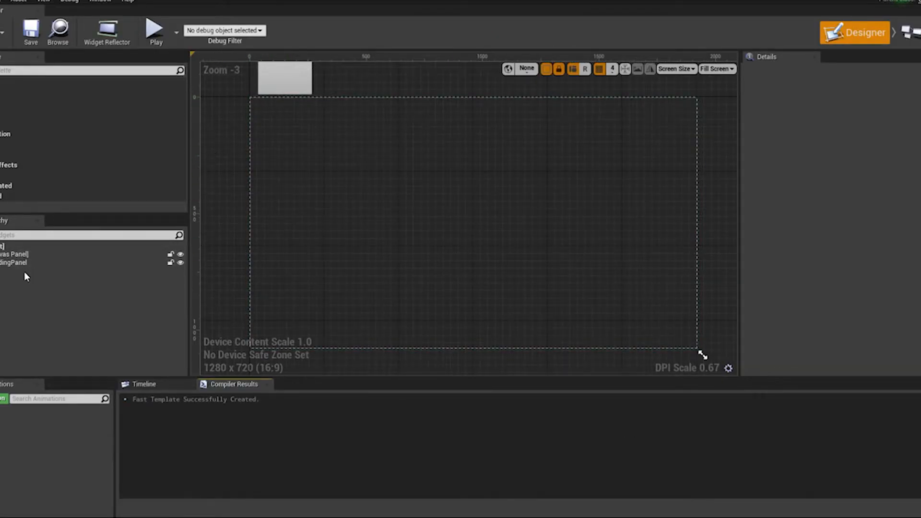
mouse_move(328, 23)
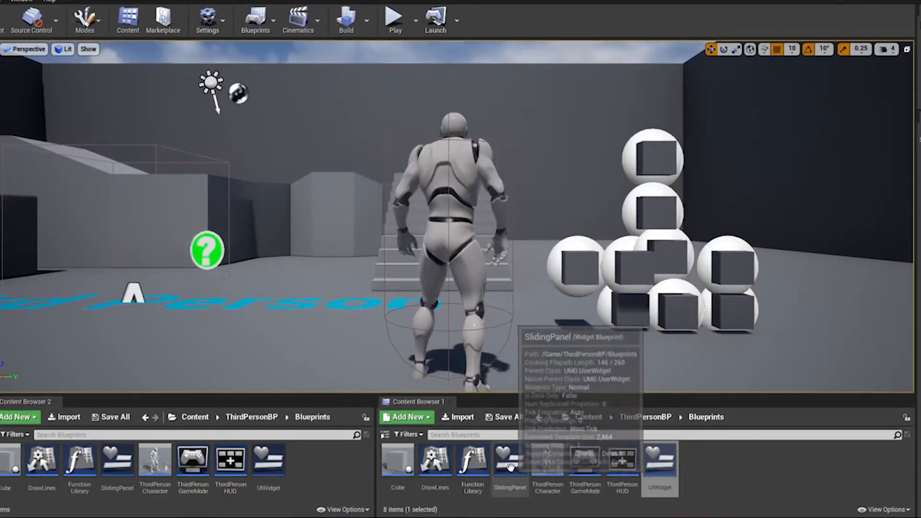
double_click(509, 458)
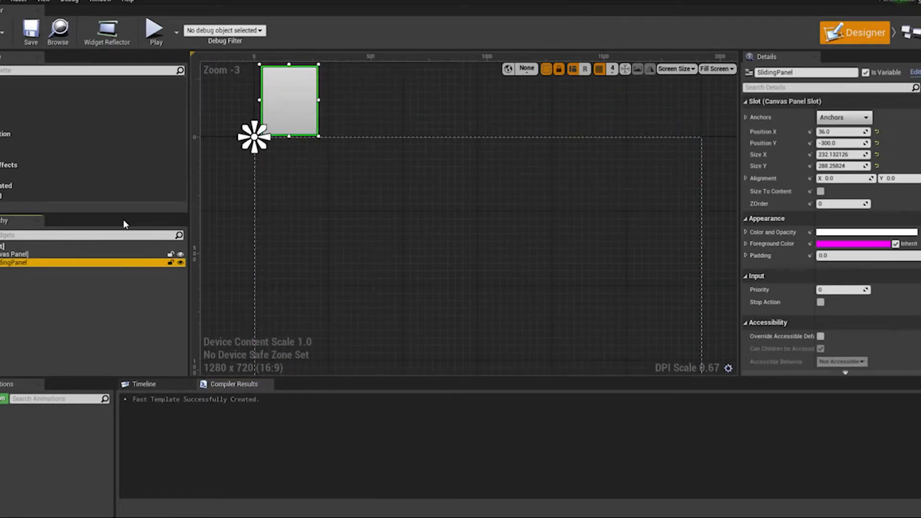
drag(288, 100, 358, 228)
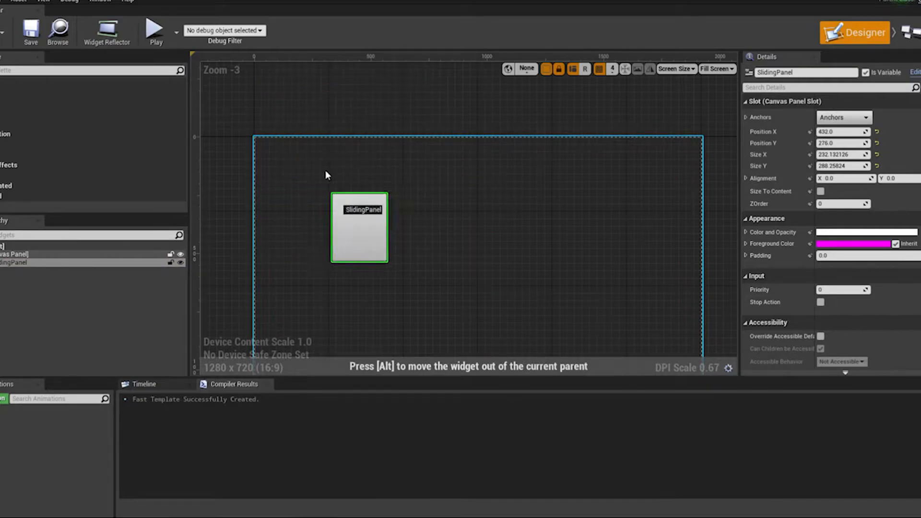
drag(357, 228, 362, 201)
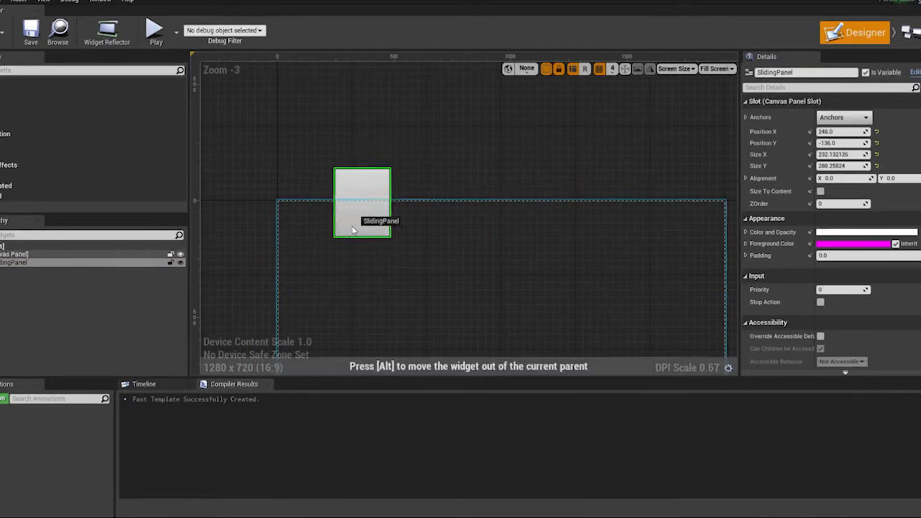
drag(362, 201, 329, 135)
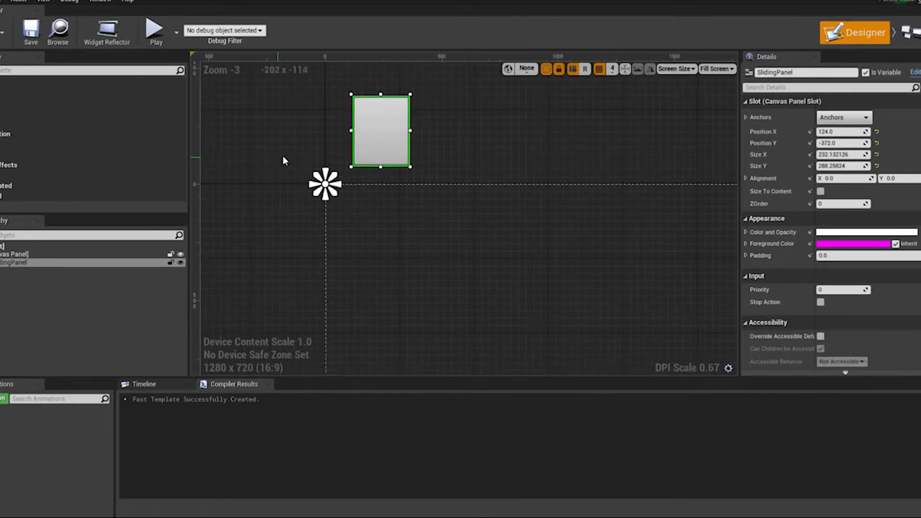
Step: Try the SlidingPanel peeking over the top, near the bottom, then settle it inside the screen area
drag(380, 130, 381, 153)
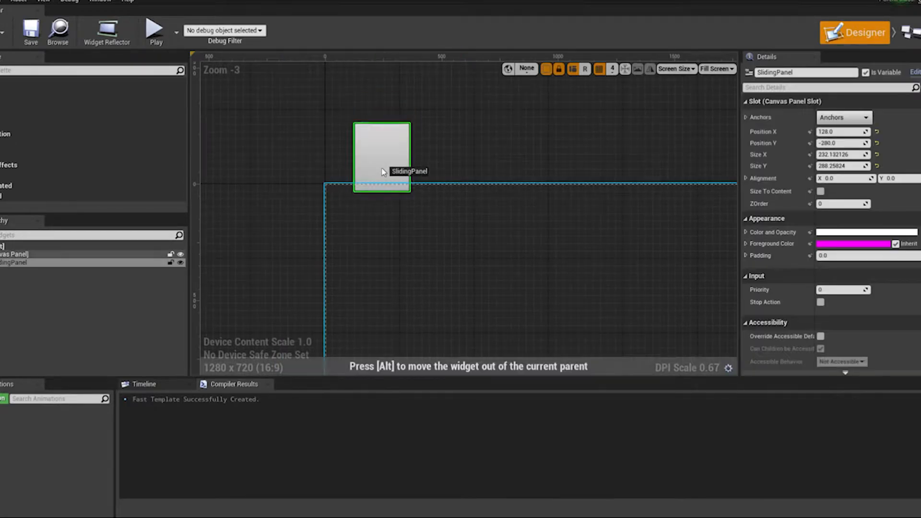
drag(381, 155, 377, 325)
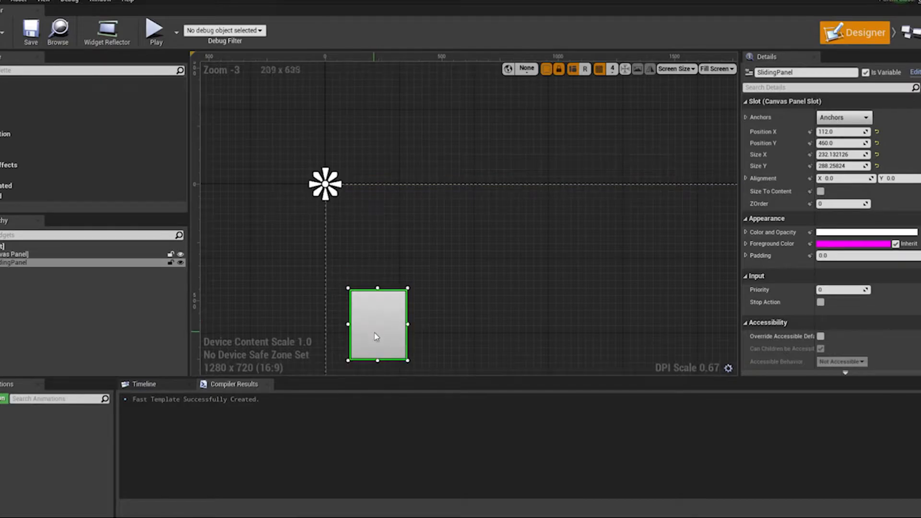
drag(376, 324, 381, 288)
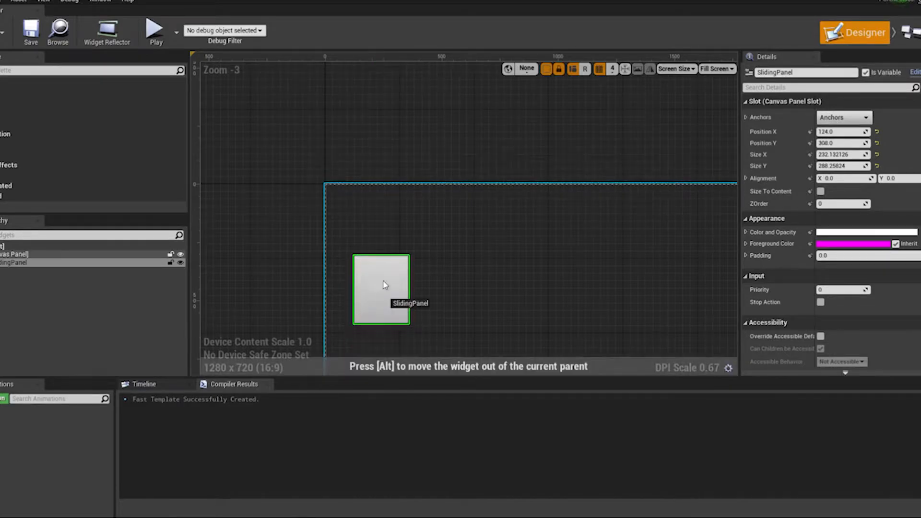
drag(381, 289, 381, 128)
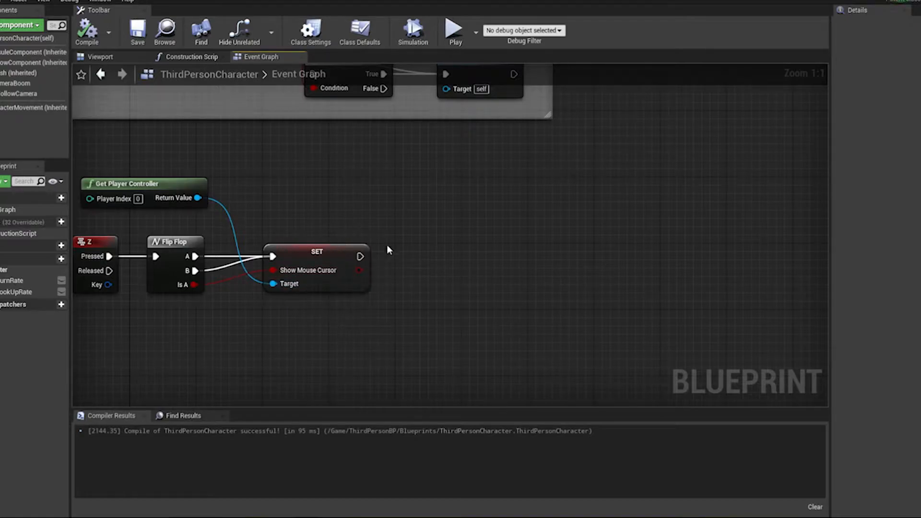
mouse_move(380, 246)
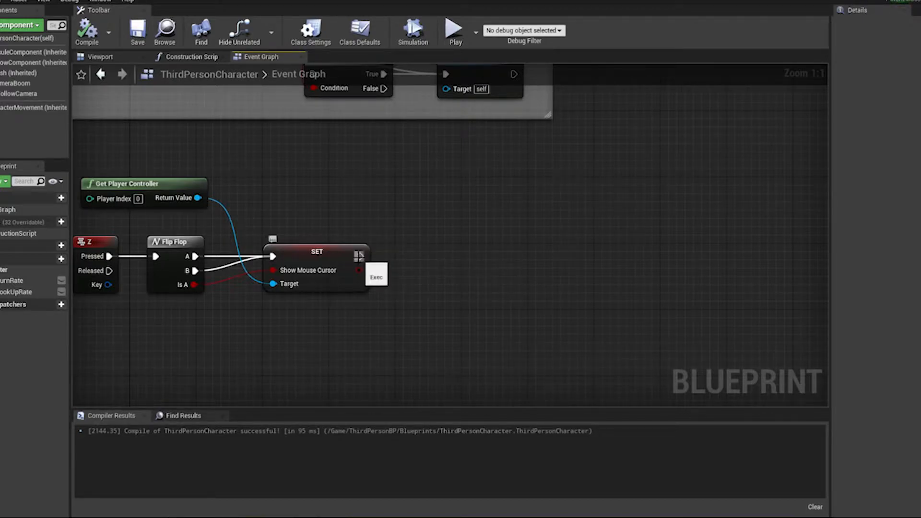
Step: After the mouse-cursor Set node, create a UIWidget and add its return value to the viewport
drag(363, 256, 417, 265)
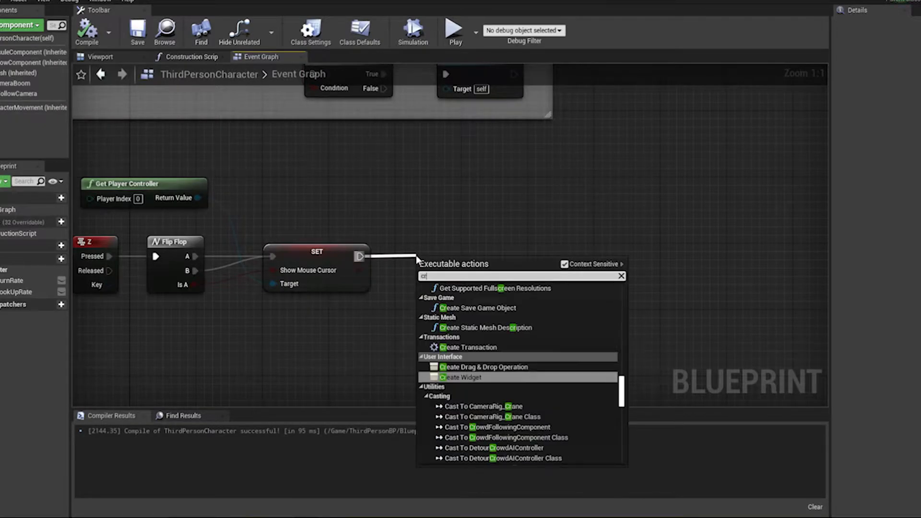
click(461, 377)
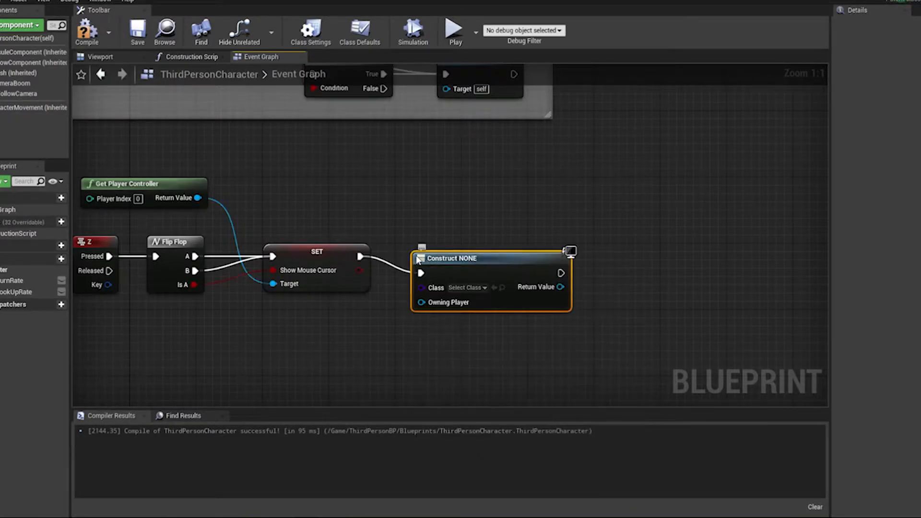
click(466, 287)
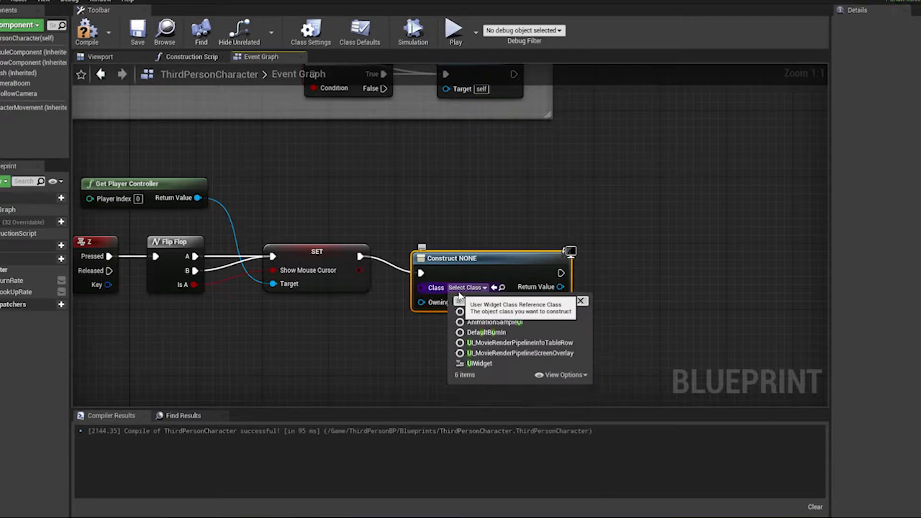
click(479, 362)
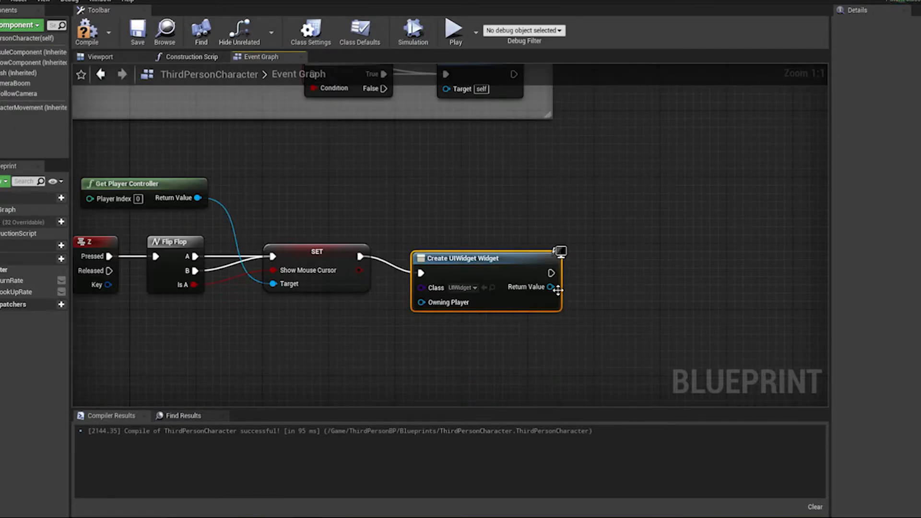
drag(550, 287, 620, 269)
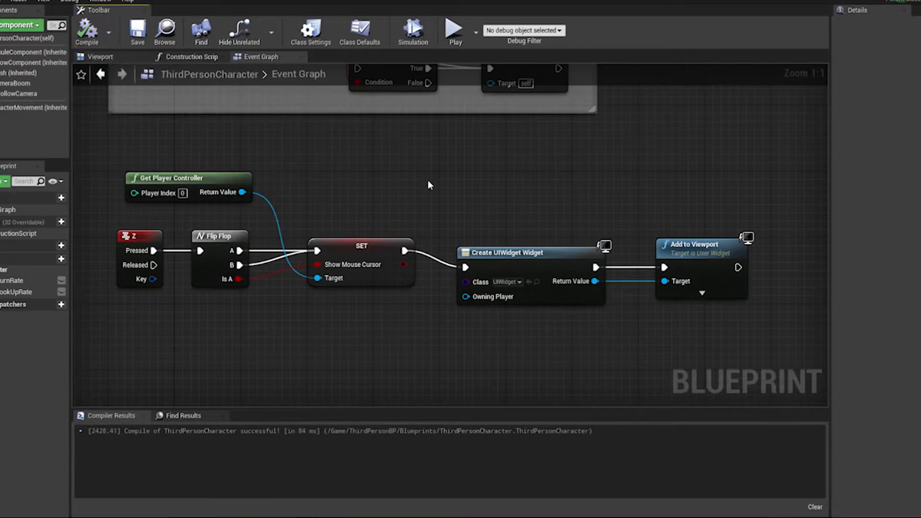
scroll(down, 3)
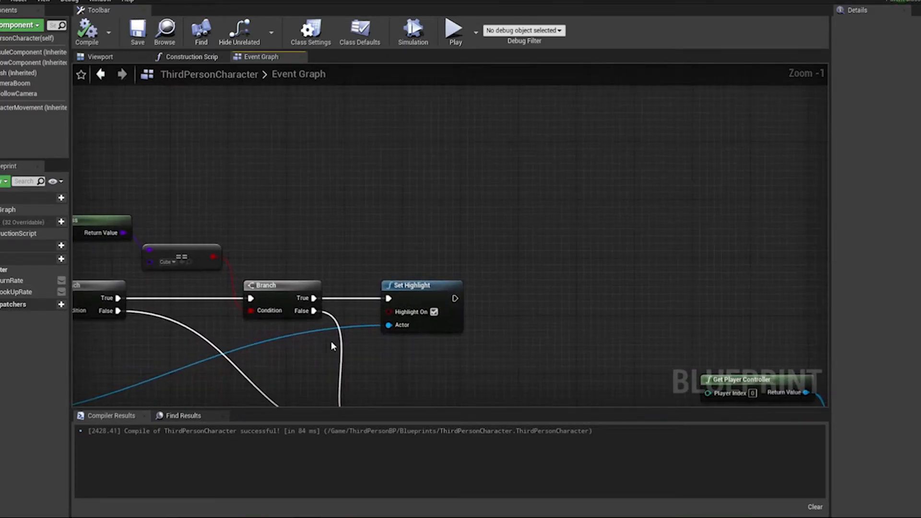
mouse_move(559, 254)
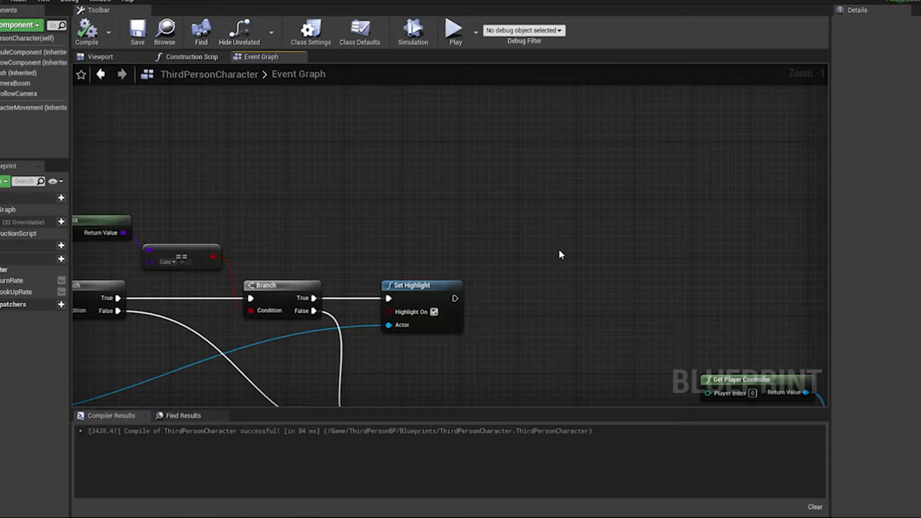
mouse_move(557, 252)
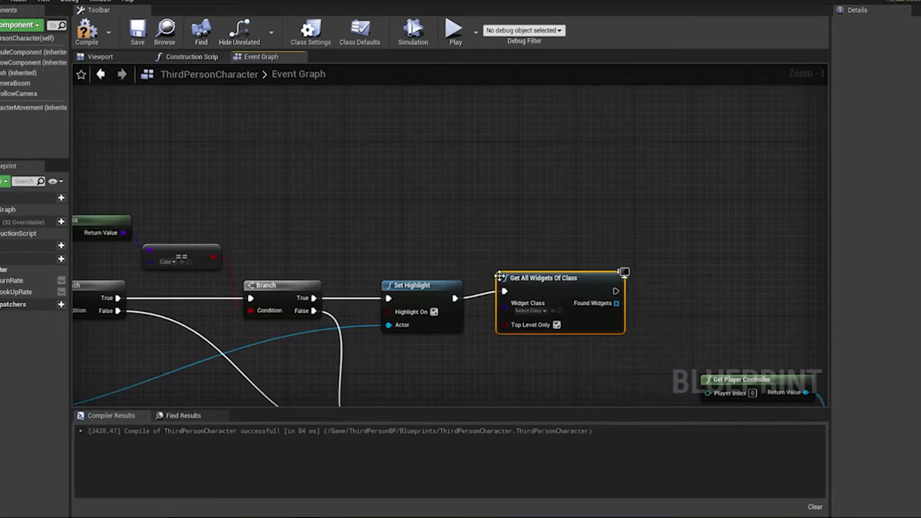
mouse_move(543, 325)
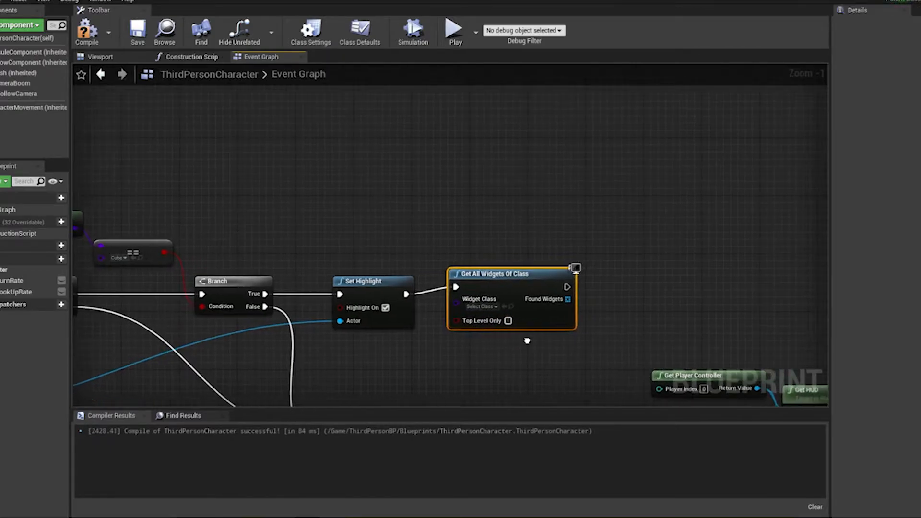
Step: Set Get All Widgets Of Class to SlidingPanel, get a copy from Found Widgets, and compile
click(481, 306)
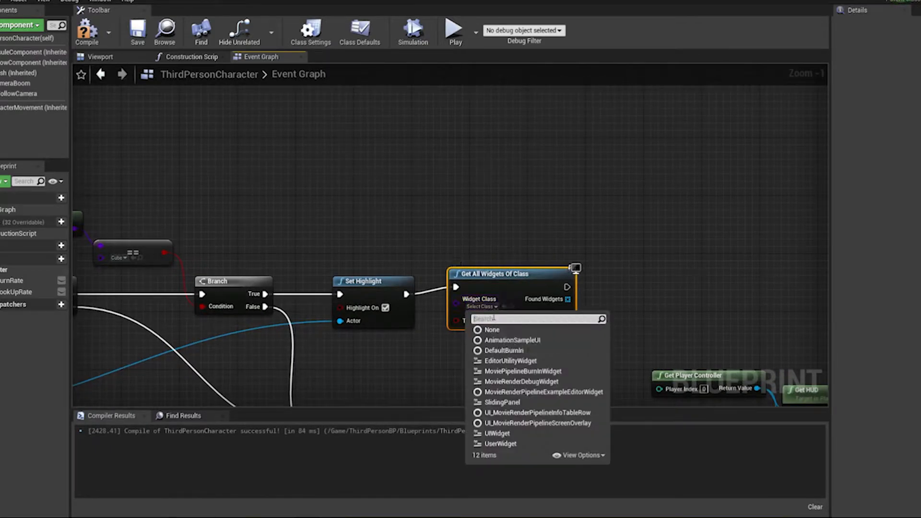
text(slid)
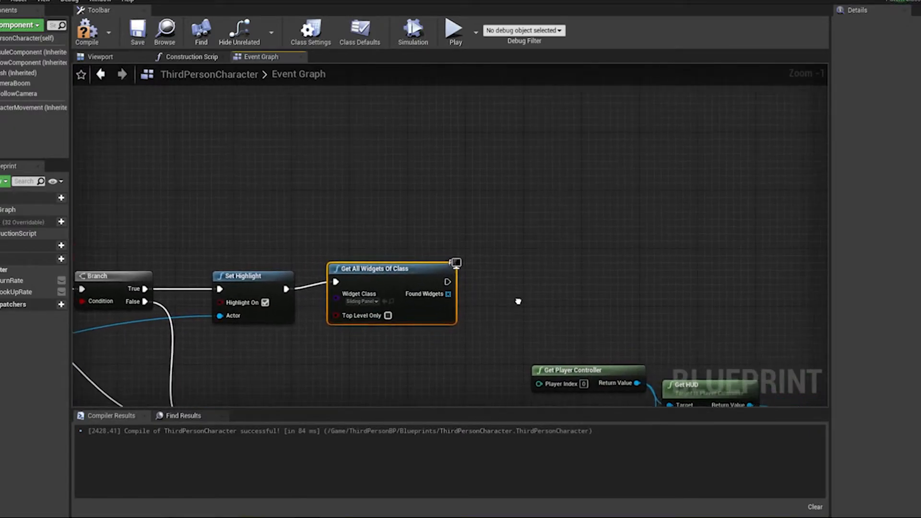
drag(448, 294, 459, 309)
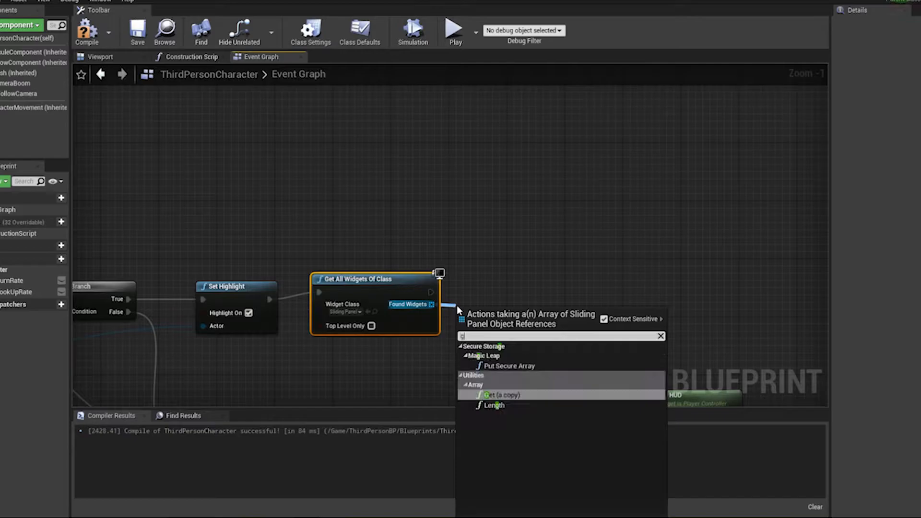
click(493, 394)
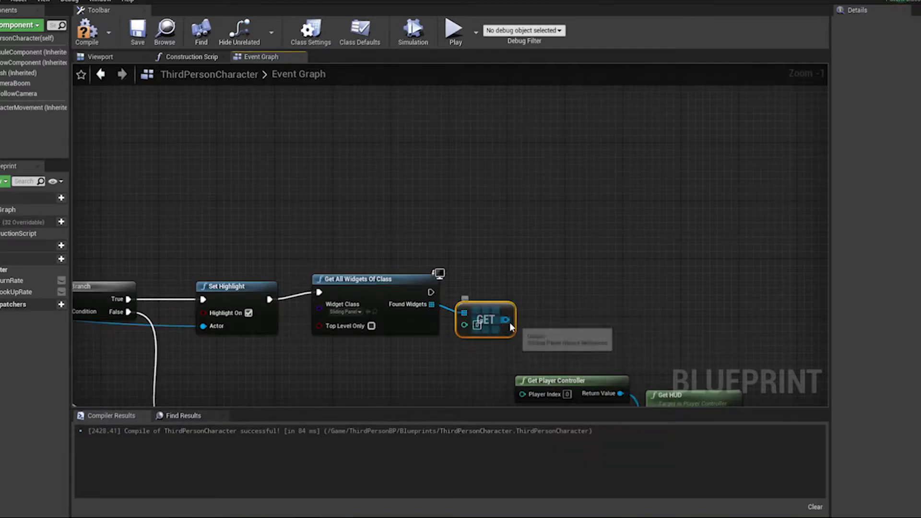
drag(517, 319, 558, 282)
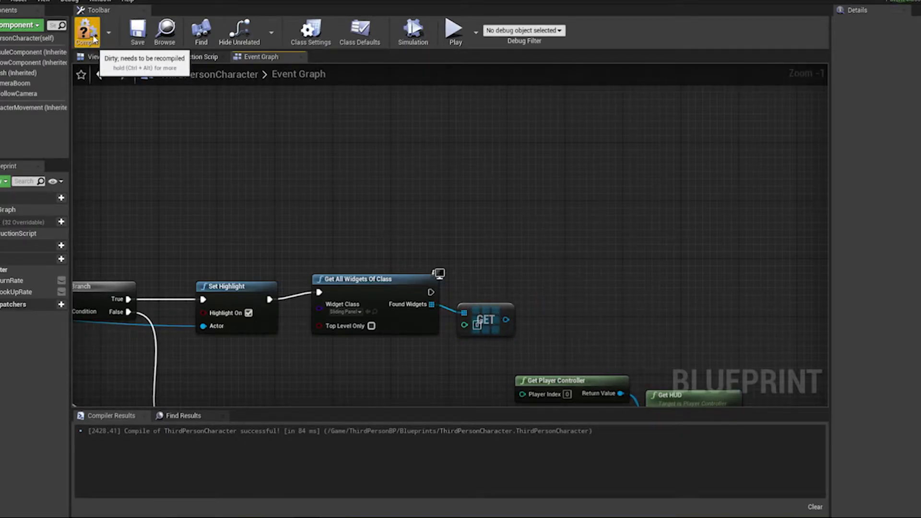
click(87, 31)
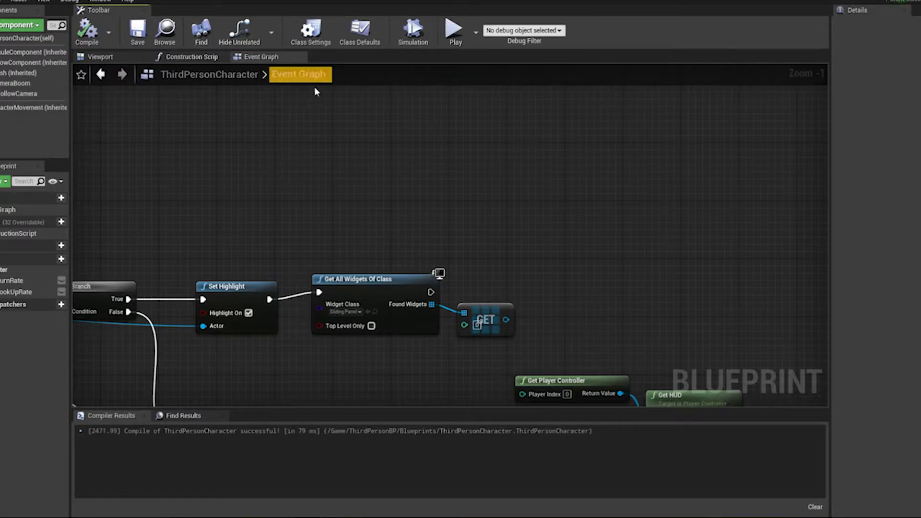
mouse_move(414, 72)
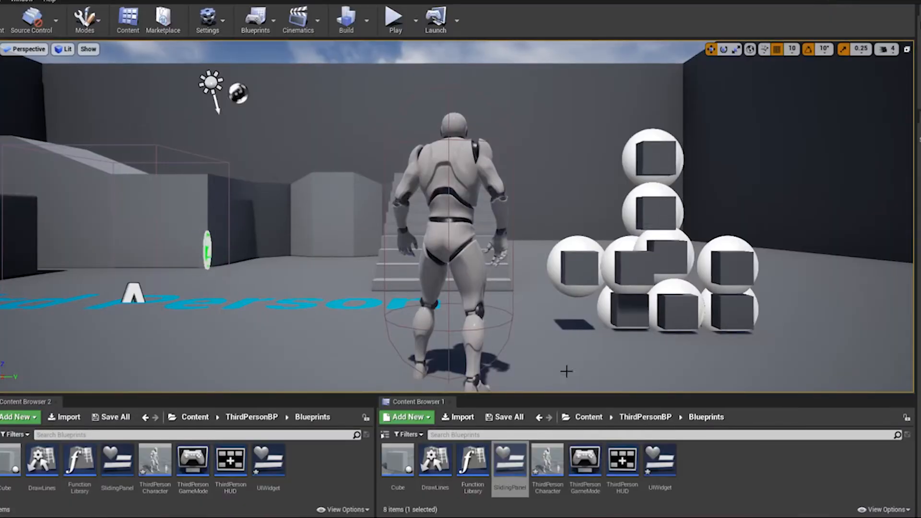
Step: Create a SlidePanel blueprint interface in the Blueprints folder and open it
click(406, 417)
text(SlidePanel)
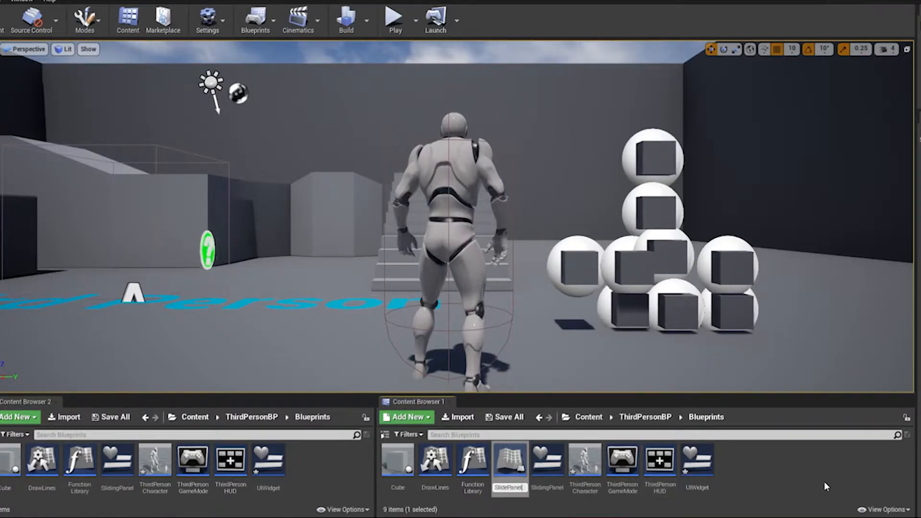
double_click(508, 459)
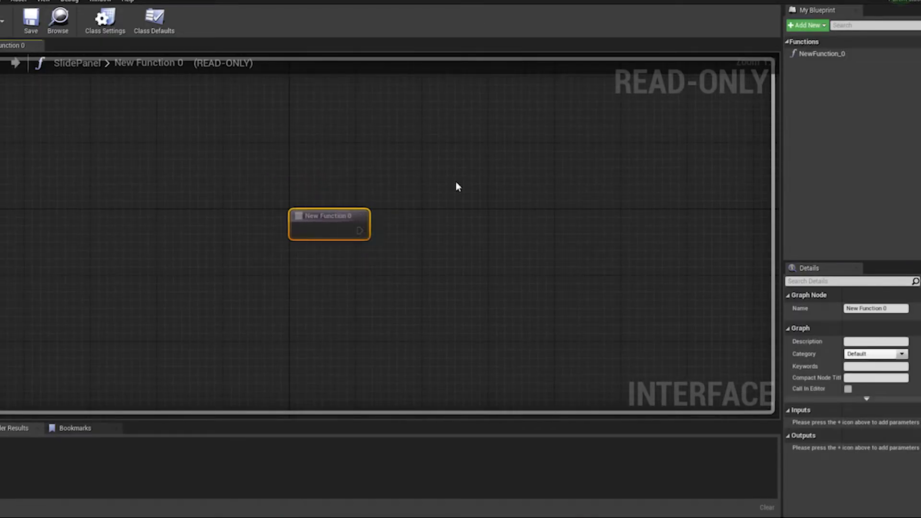
Step: Rename NewFunction_0 to SlidePanel and add a second input parameter to it
double_click(823, 53)
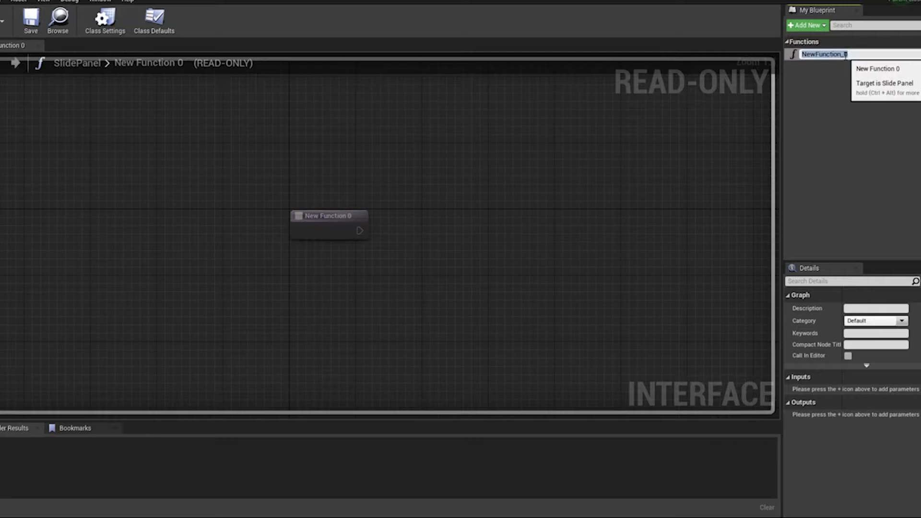
text(SlidePanel)
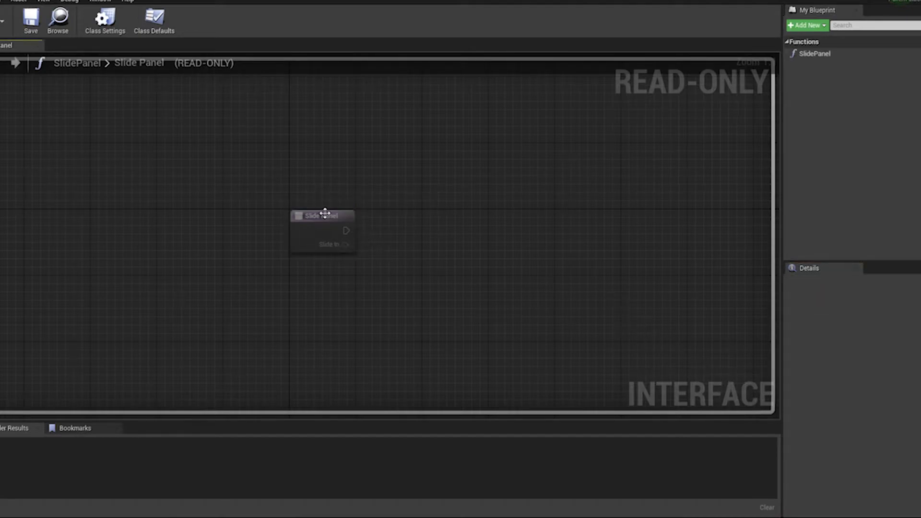
click(322, 216)
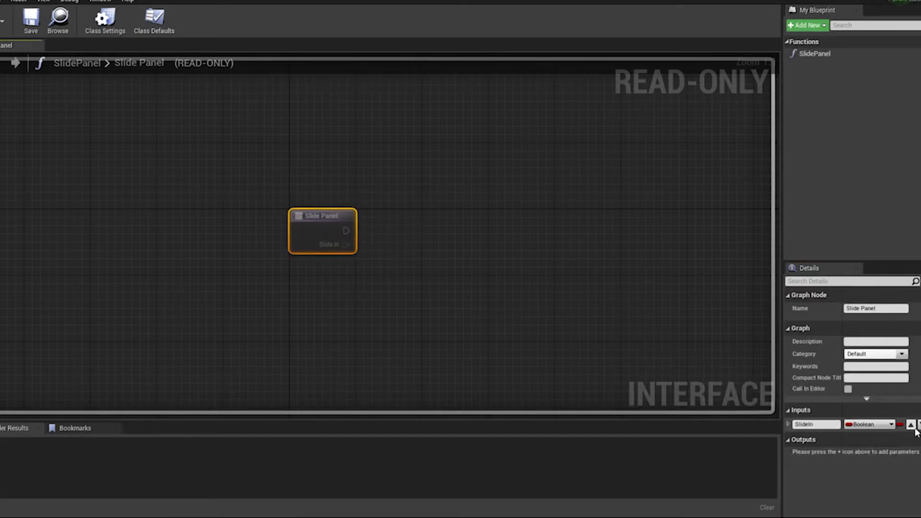
click(914, 424)
text(w)
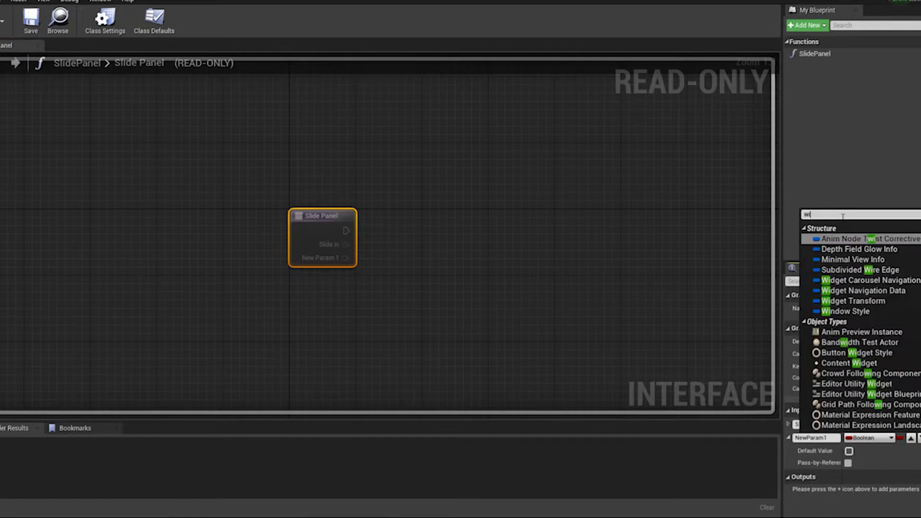
Step: Name the new input Widget with type User Widget Object Reference alongside the Boolean SlideIn
text(idget)
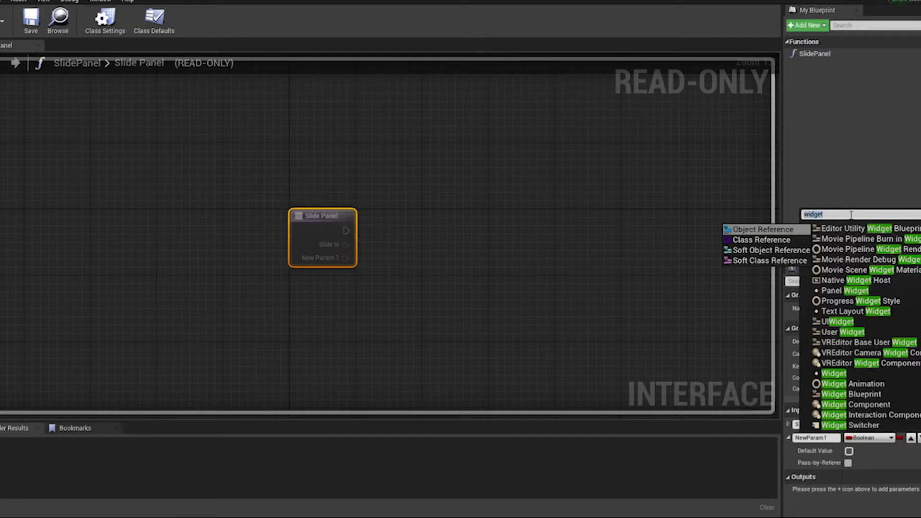
text(user wi)
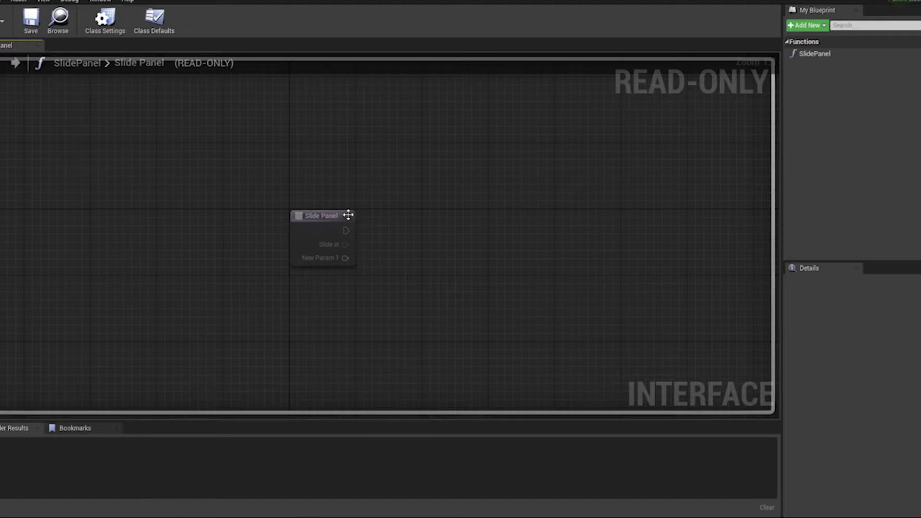
click(322, 216)
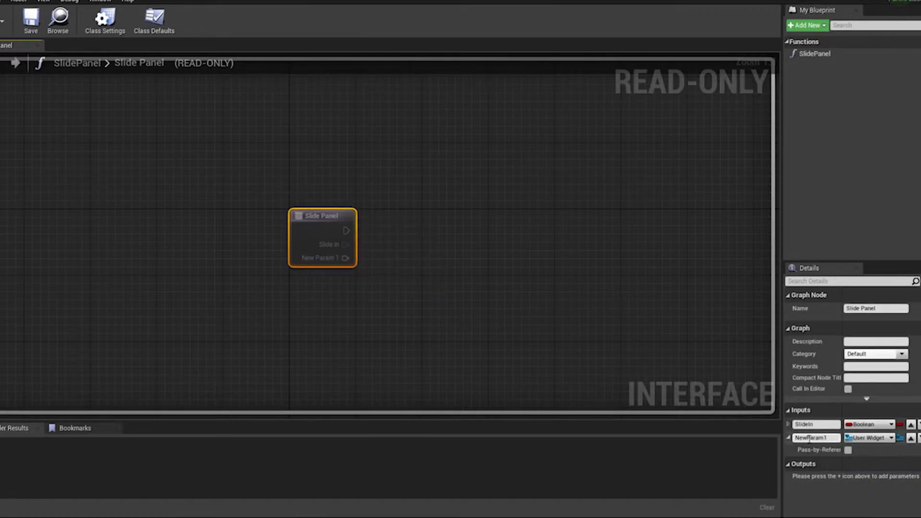
text(Wid)
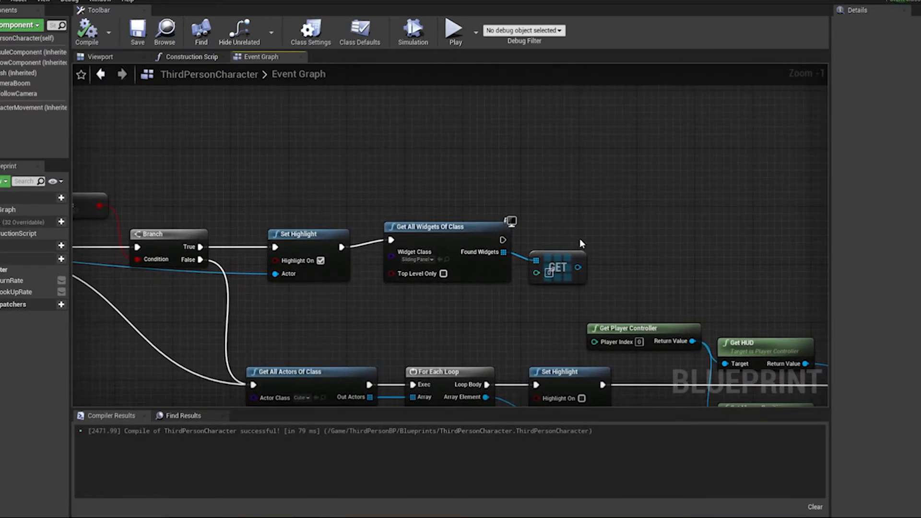
Step: Call Slide Panel (Message) on Get Player Controller's HUD with the found widget, then compile and save
drag(583, 268, 619, 231)
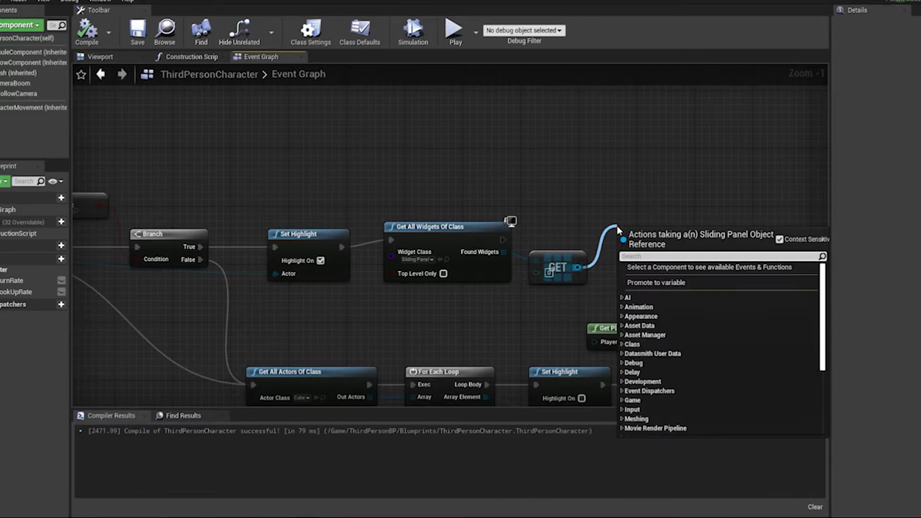
text(slide)
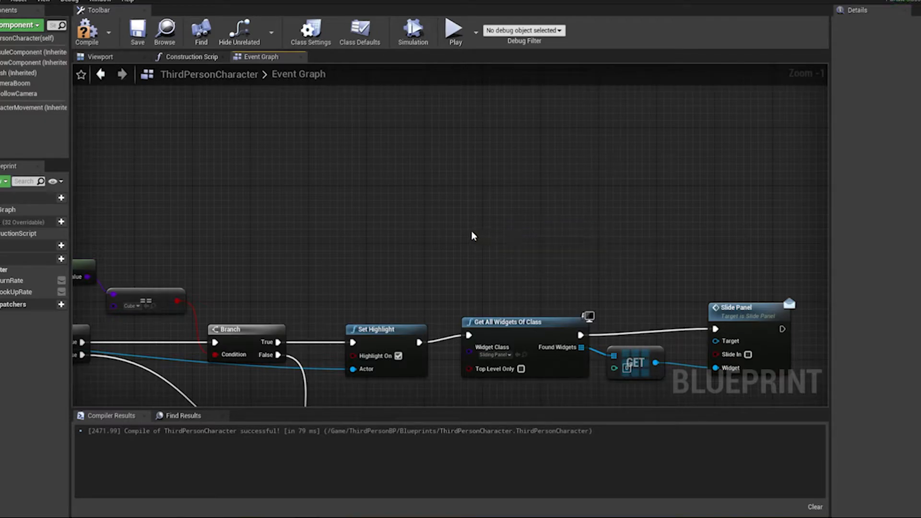
text(get playe)
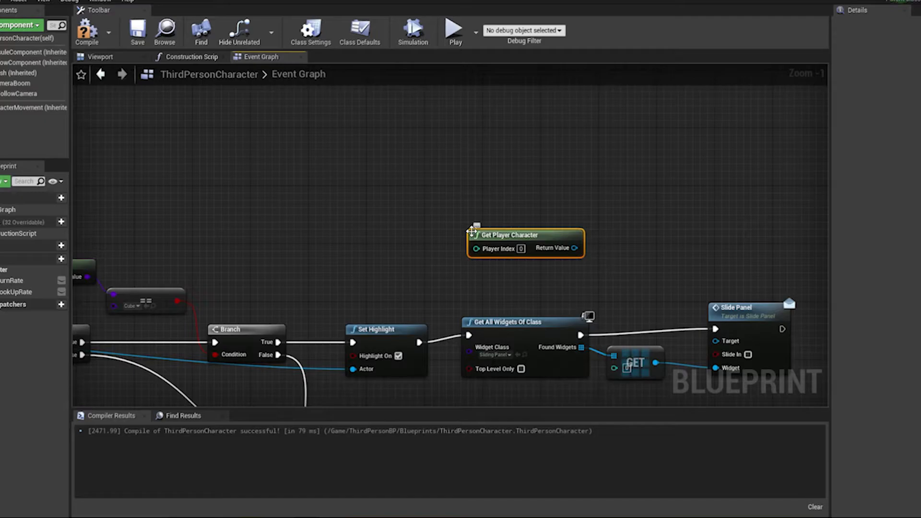
mouse_move(527, 243)
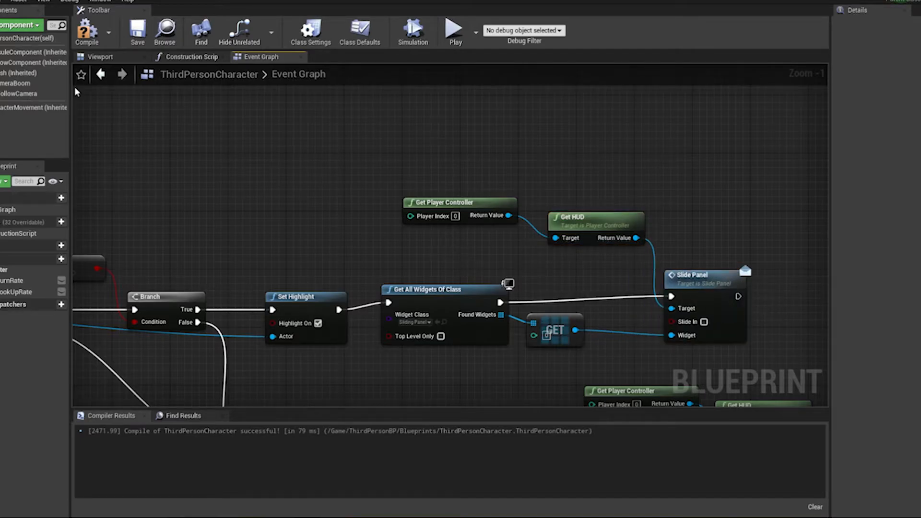
click(87, 31)
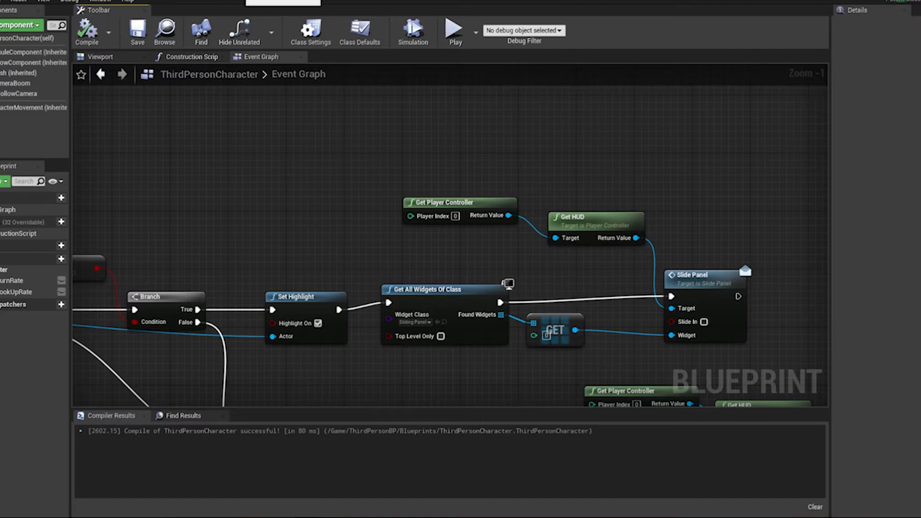
click(359, 32)
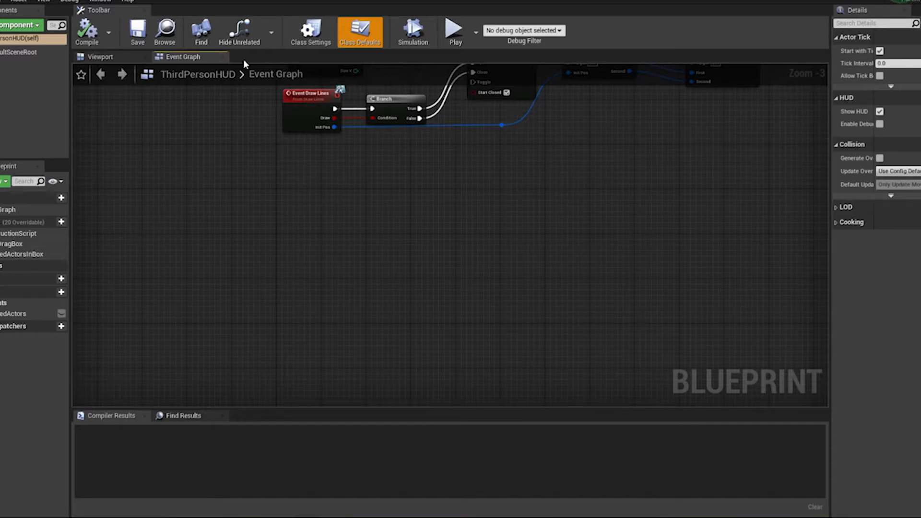
Step: Add the SlidePanel interface in ThirdPersonHUD's Class Settings and implement its Slide Panel event
click(310, 33)
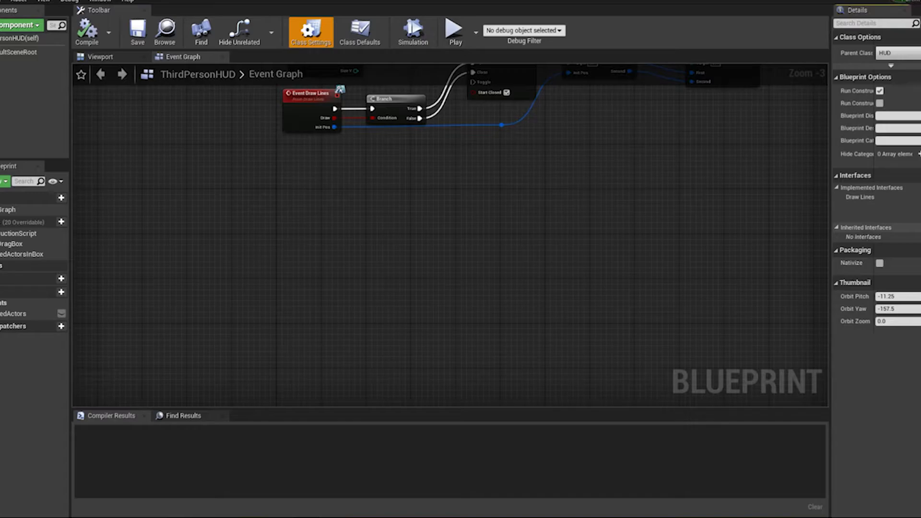
text(pan)
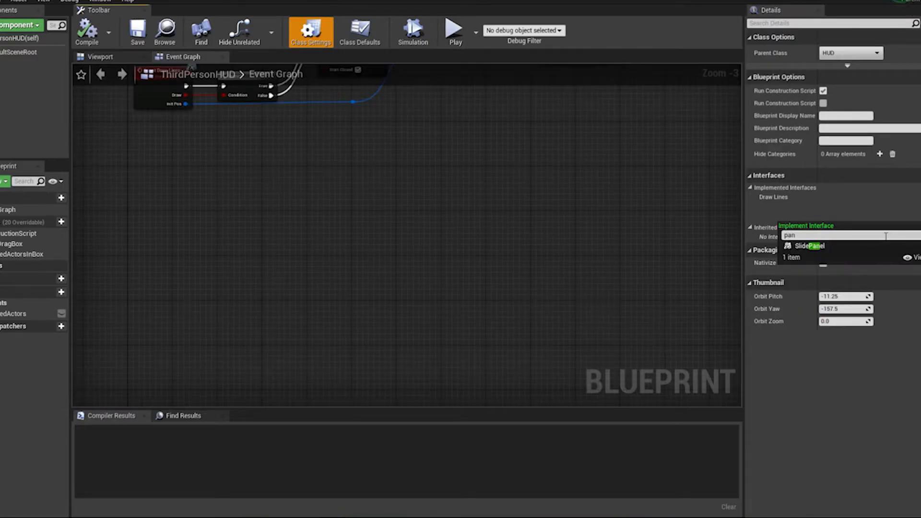
click(808, 246)
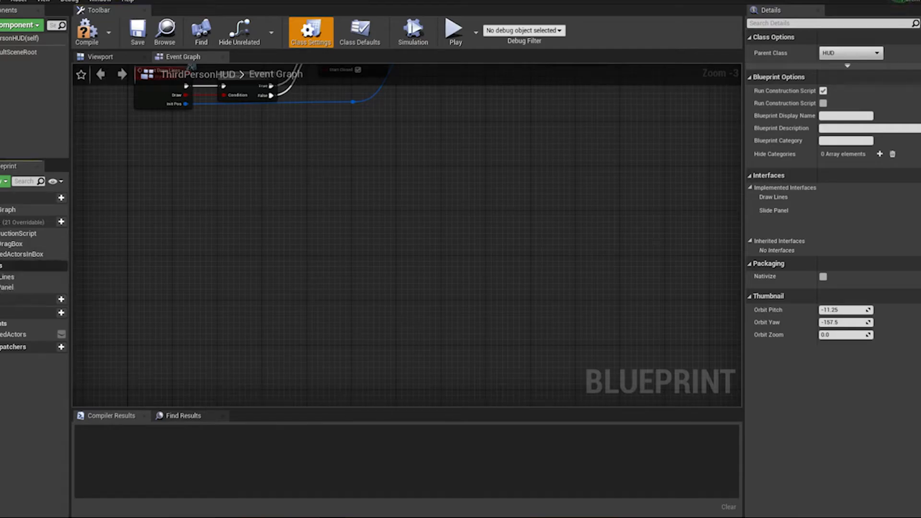
right_click(6, 276)
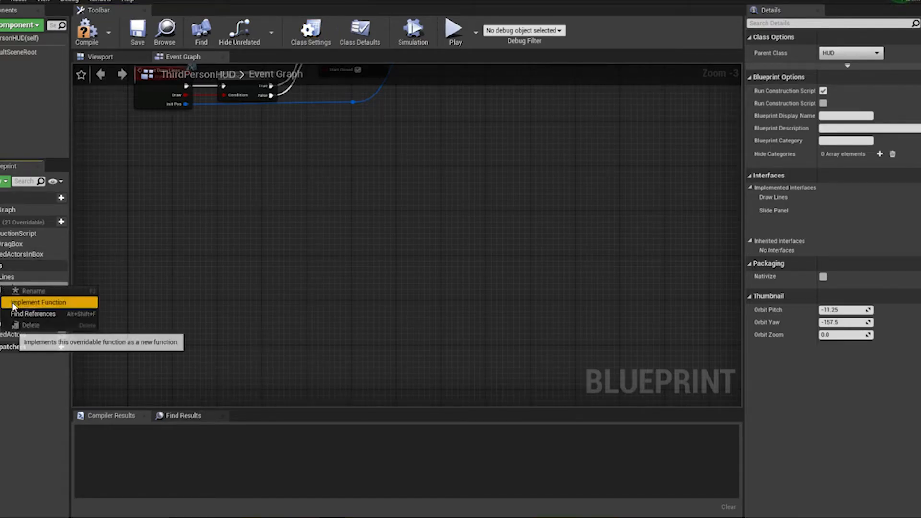
click(39, 302)
text(br)
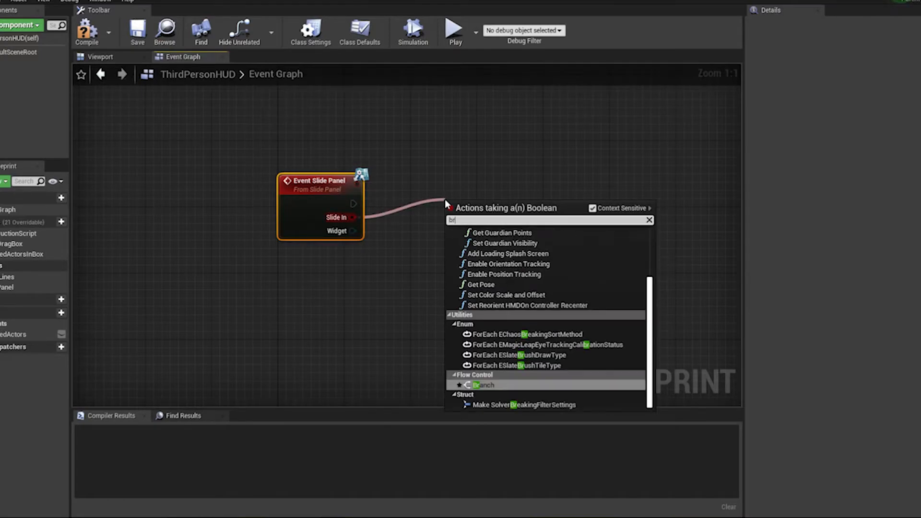
Step: Branch on Slide In and add a Timeline driven by its True and False outputs
click(482, 385)
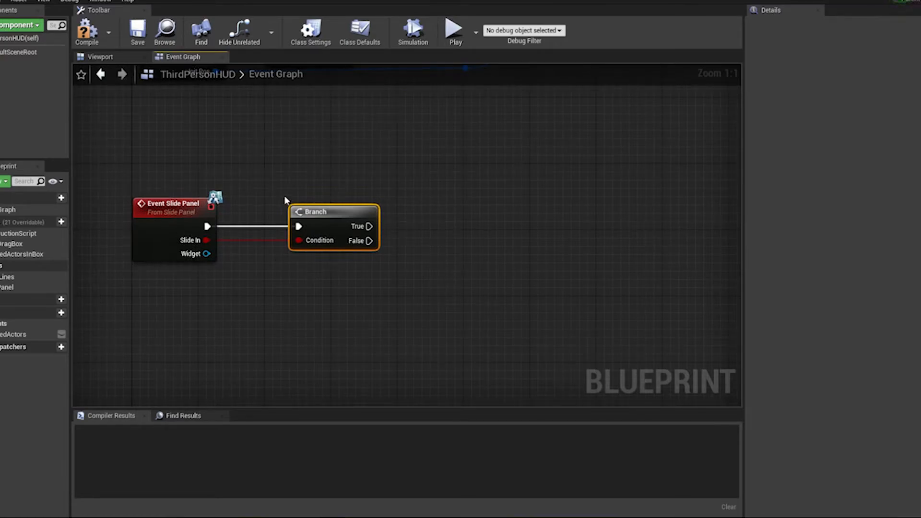
right_click(435, 186)
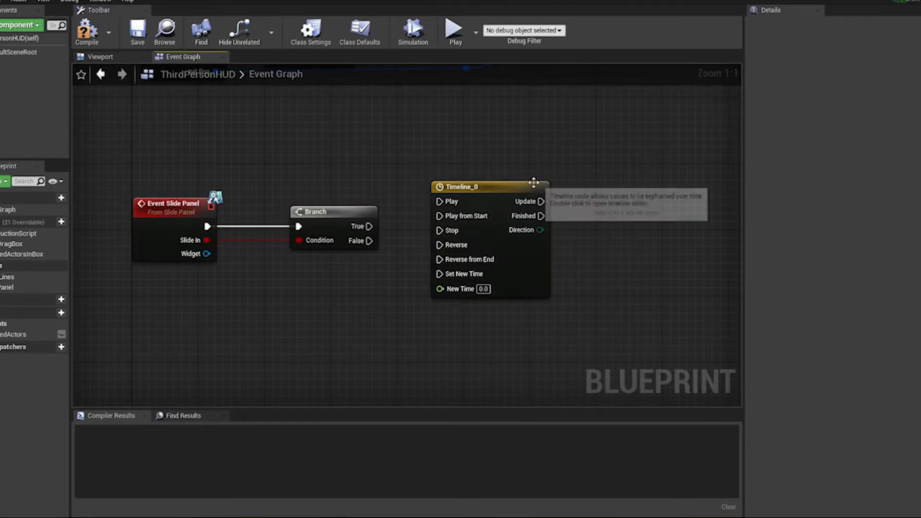
click(464, 187)
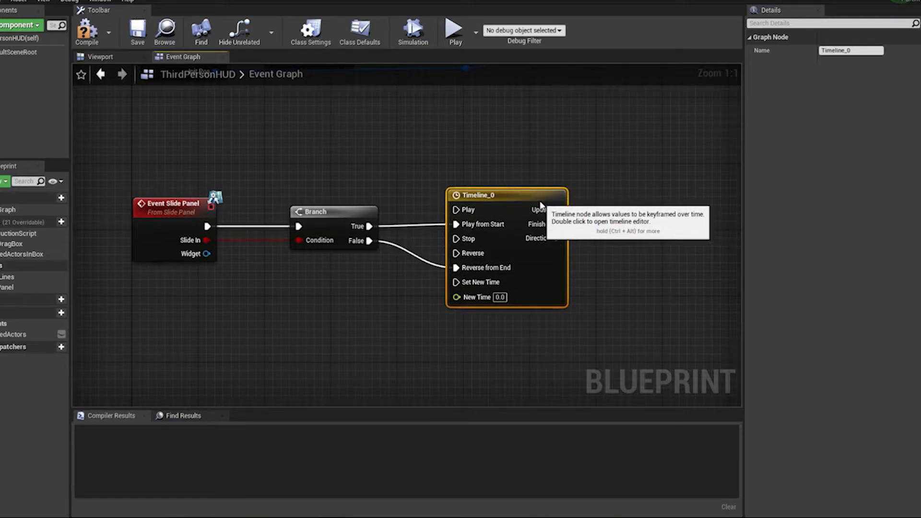
Step: Set Timeline_0's length to 0.20, add a float track named Lerp, and select its starting key
double_click(493, 195)
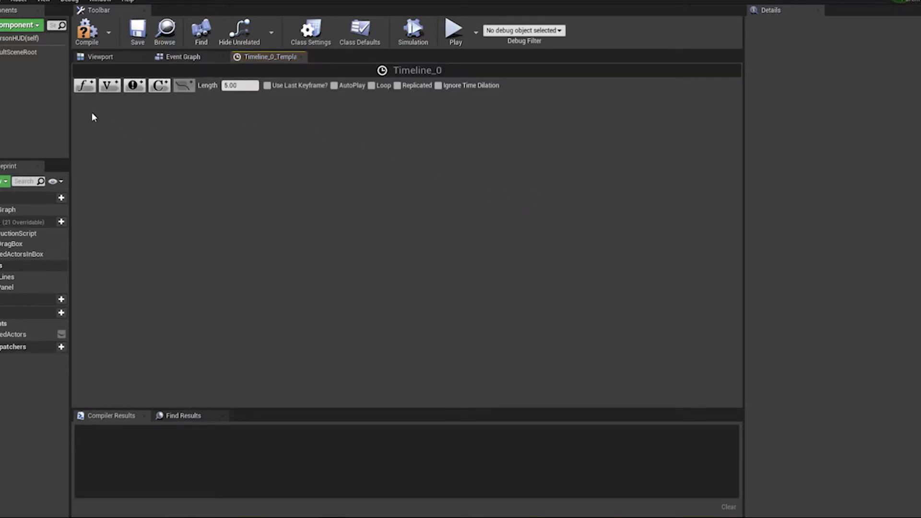
click(238, 85)
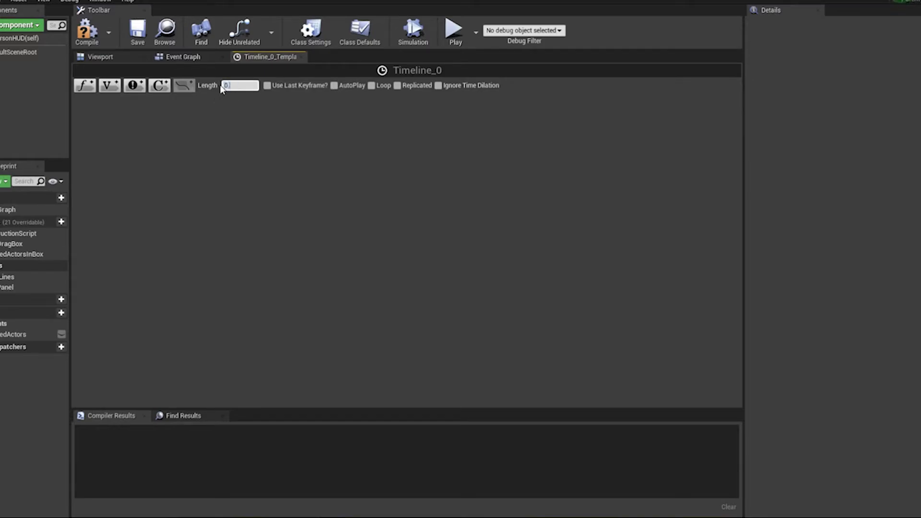
text(0.20)
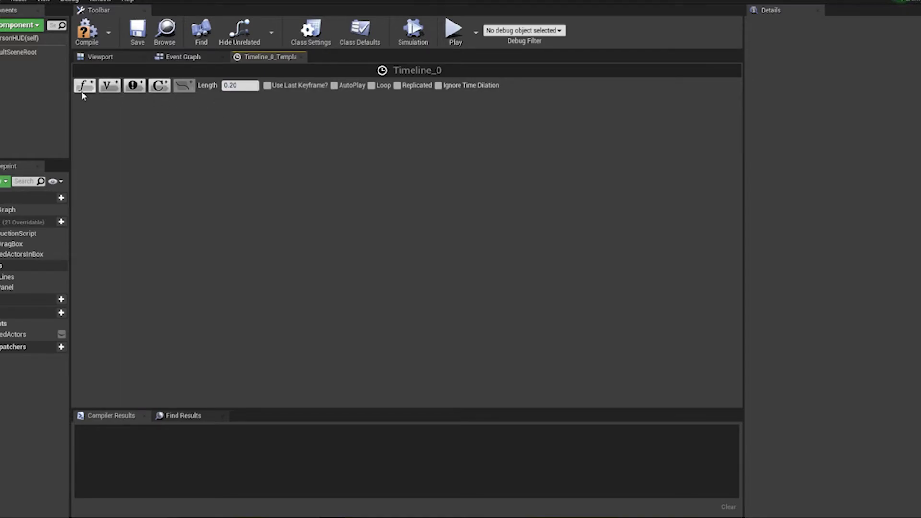
click(83, 86)
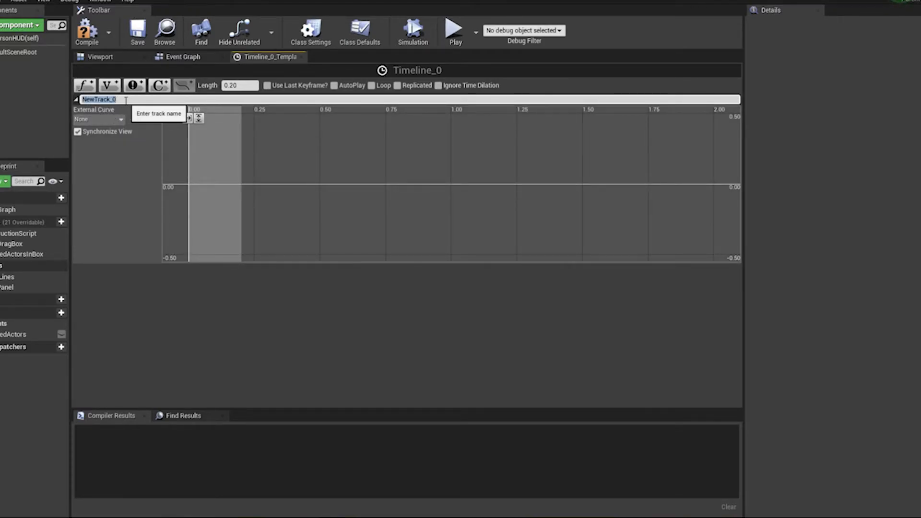
text(Lerp)
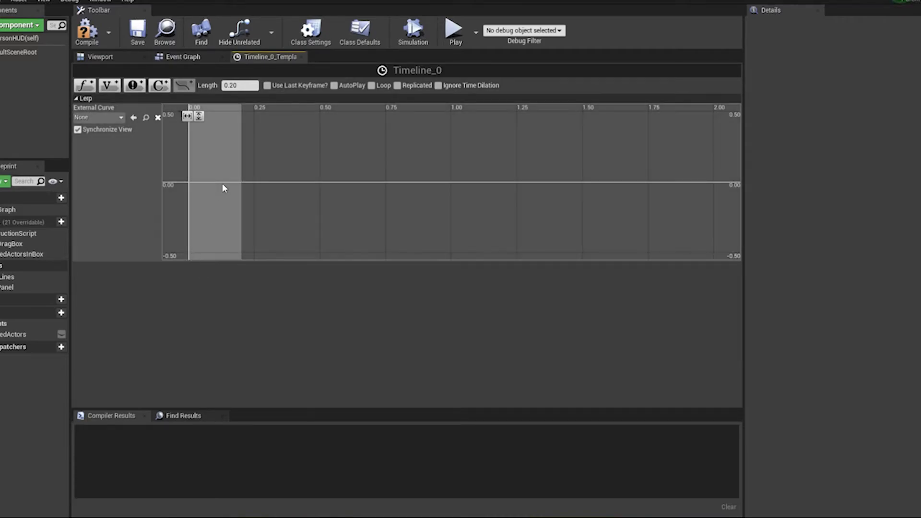
mouse_move(271, 174)
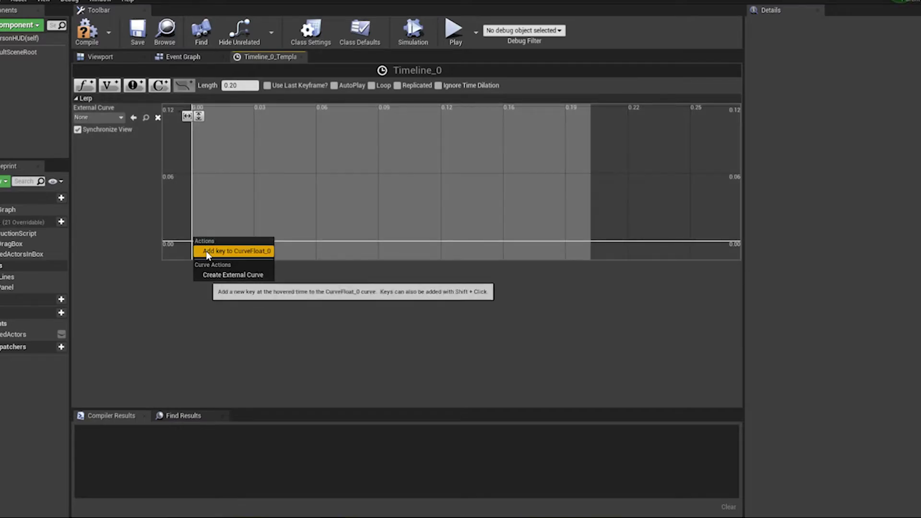
click(233, 251)
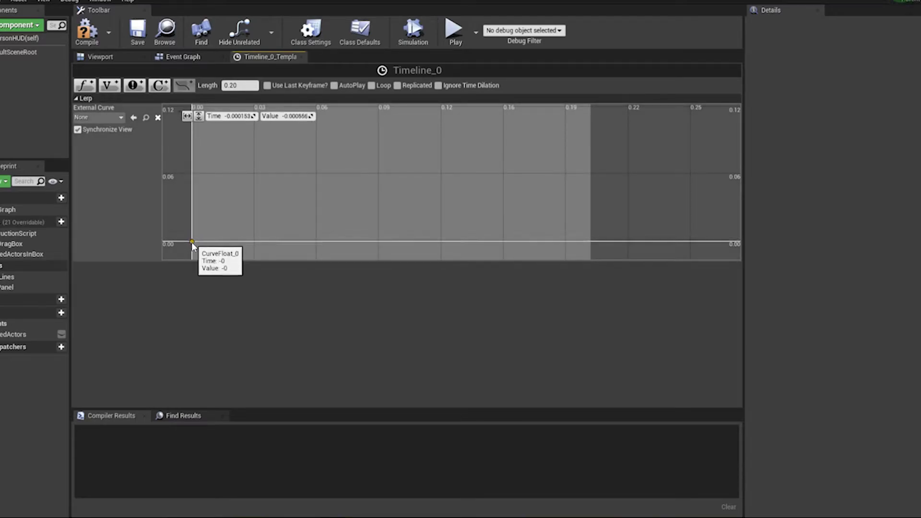
mouse_move(435, 147)
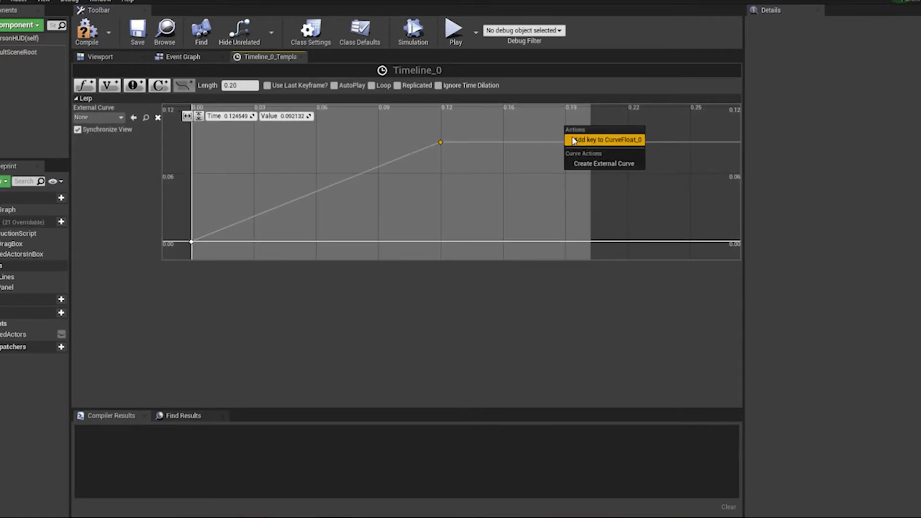
Step: Add an end key, zero the first key's value, and raise the middle key to about 0.8
click(605, 139)
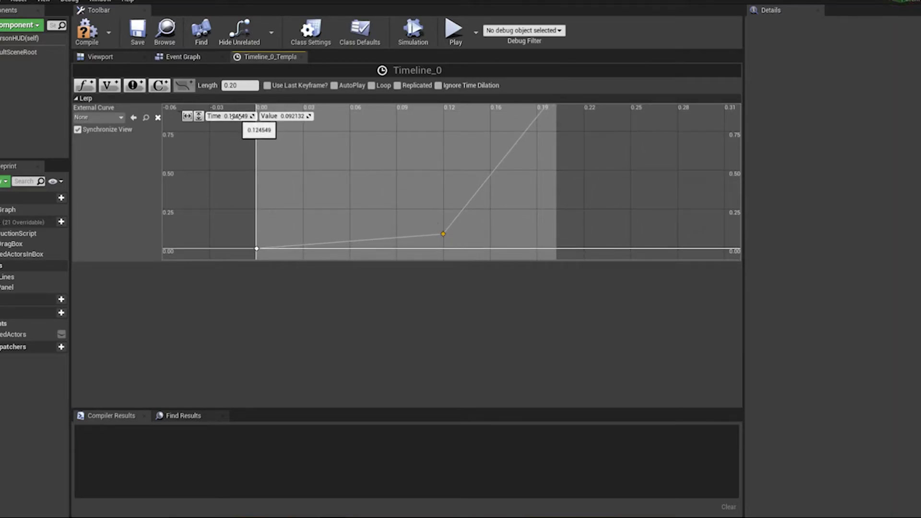
text(0)
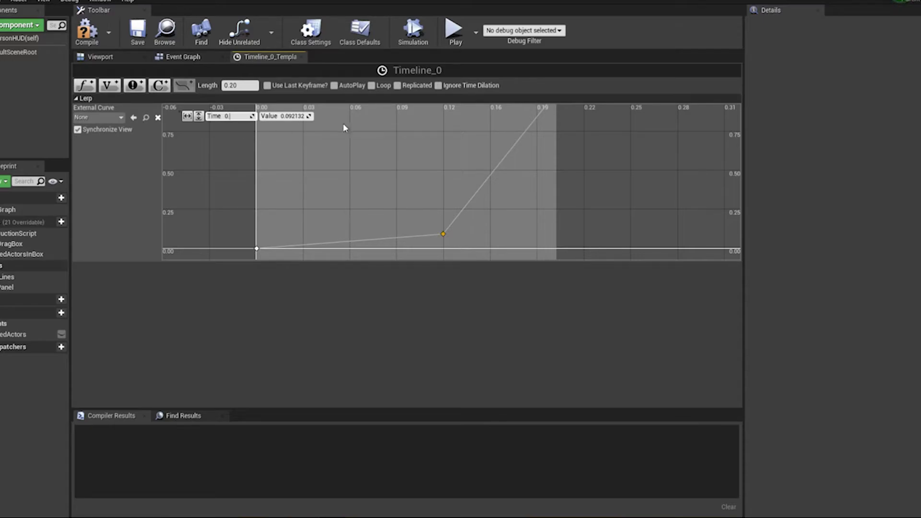
drag(443, 234, 435, 235)
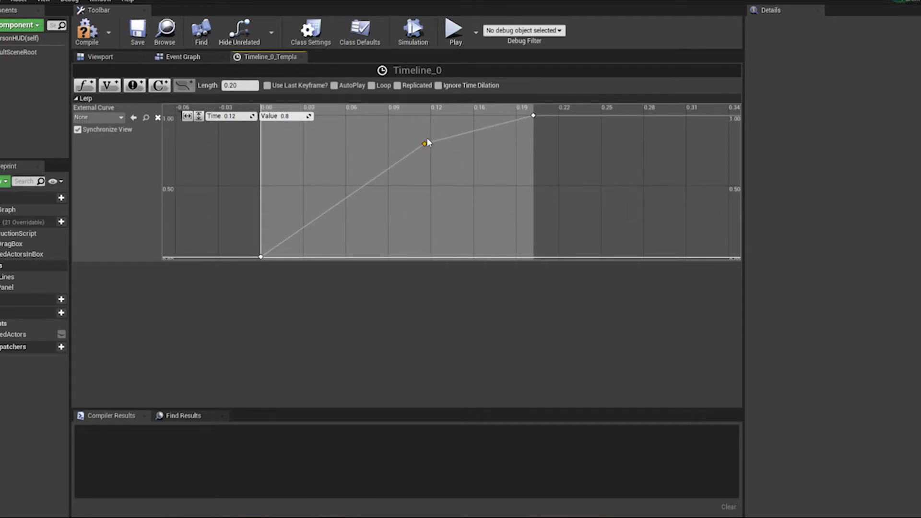
mouse_move(260, 258)
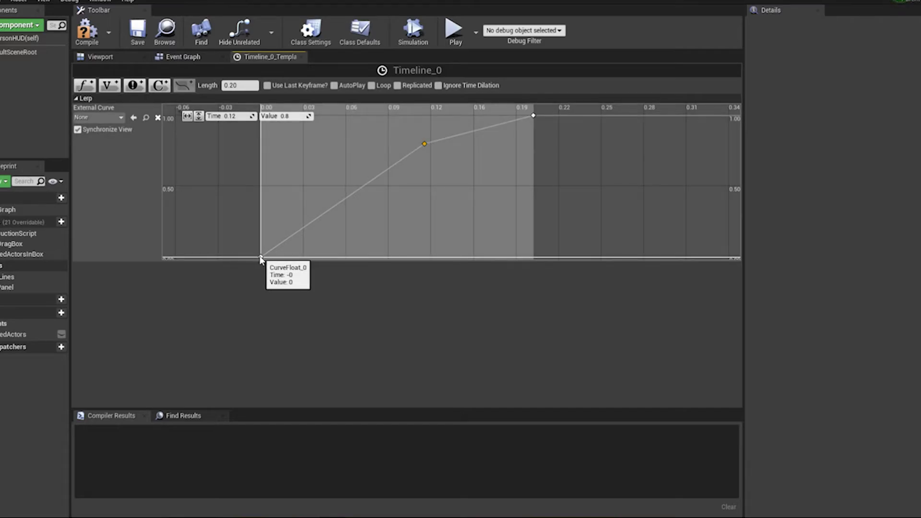
Step: Set the Lerp curve's starting and middle keys to smooth Auto interpolation
right_click(261, 258)
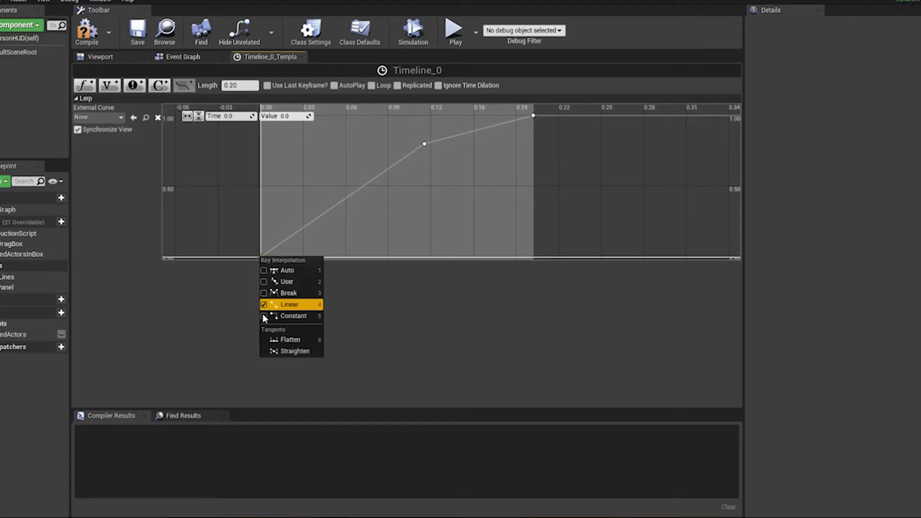
click(287, 293)
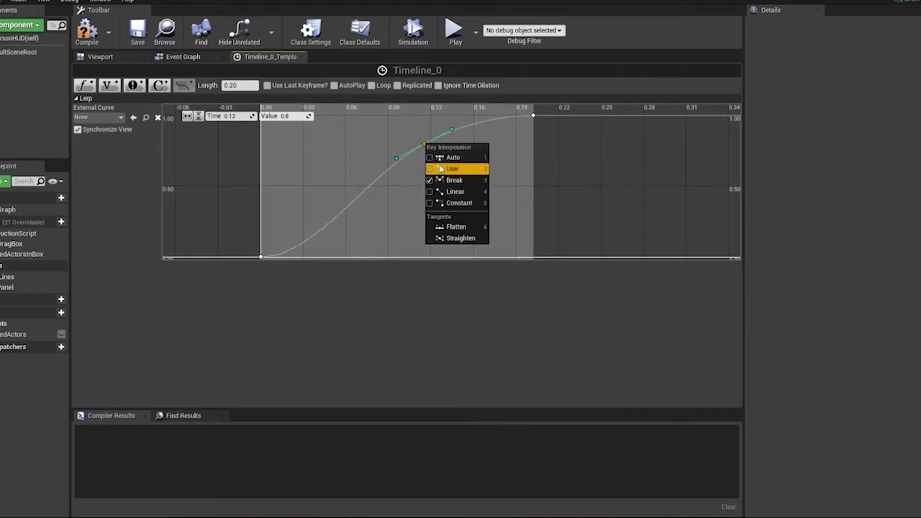
click(451, 169)
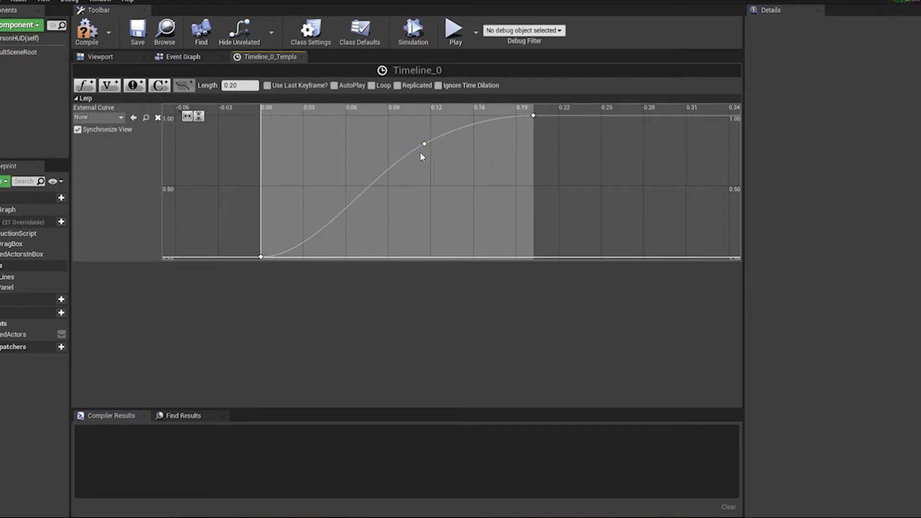
mouse_move(424, 144)
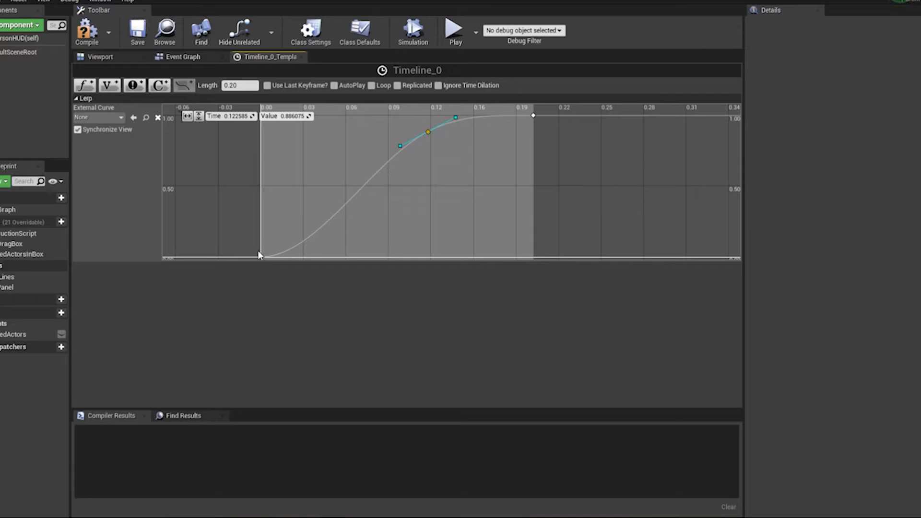
mouse_move(429, 128)
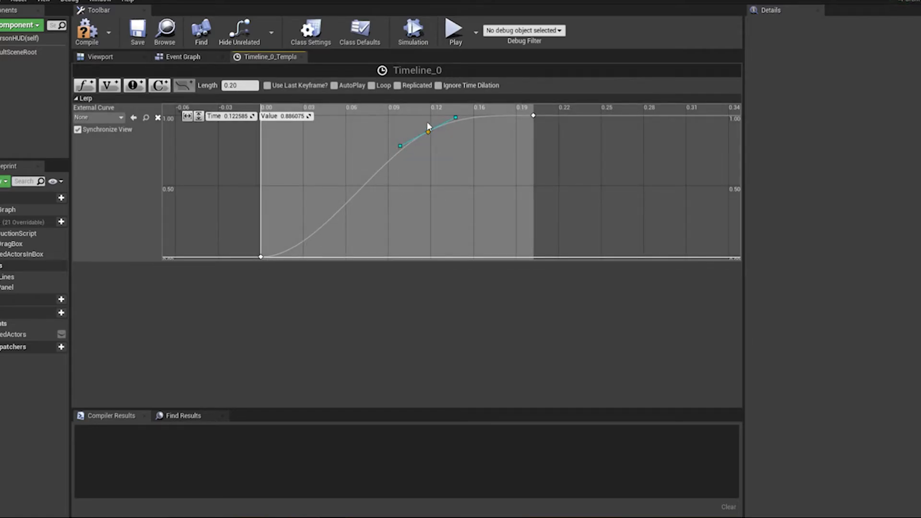
Step: Compile ThirdPersonHUD and return to the event graph
click(86, 31)
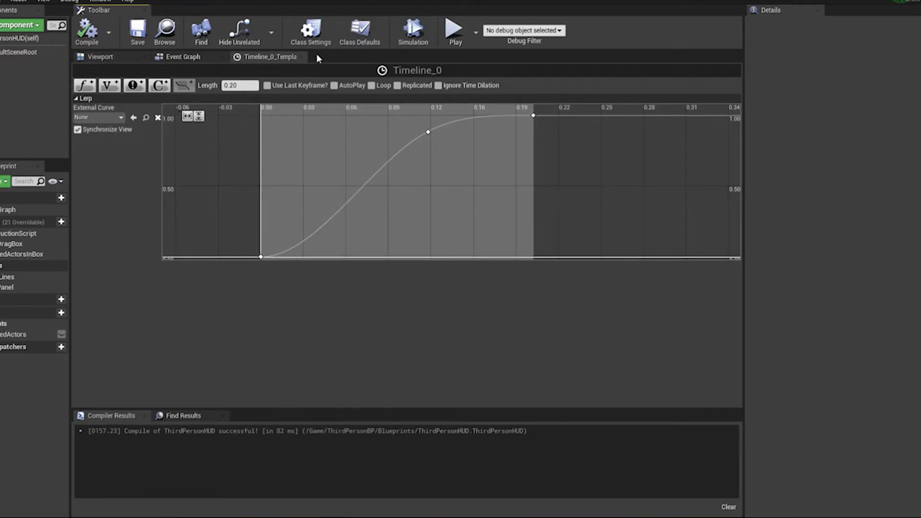
click(182, 57)
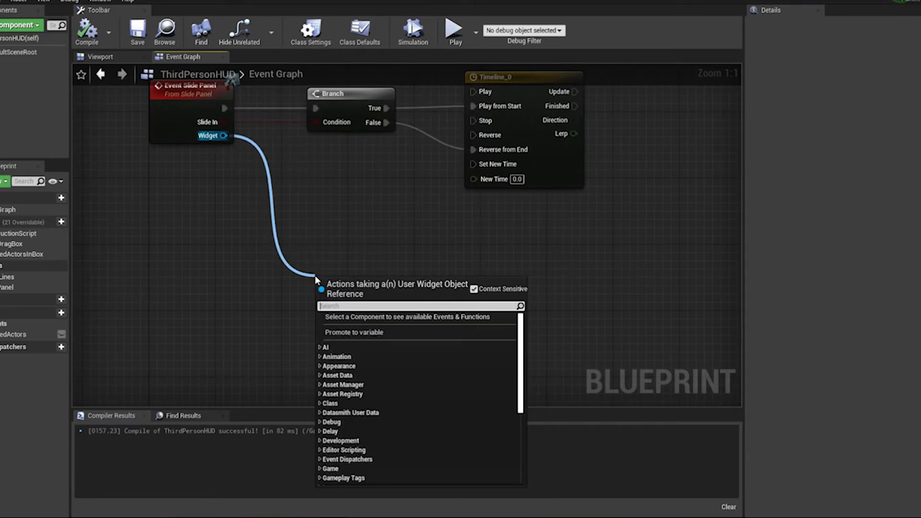
Step: From the widget pin add Slot as Canvas Slot feeding a Set Position node
text(slot)
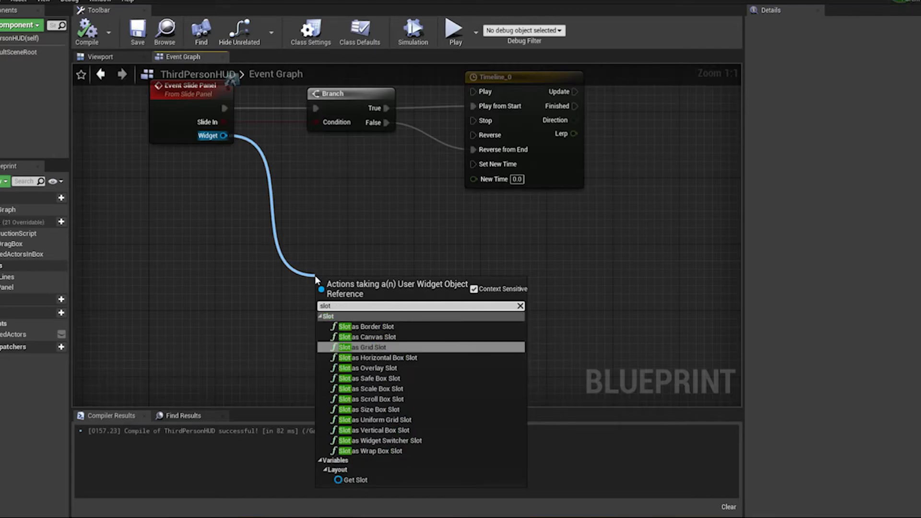
click(371, 337)
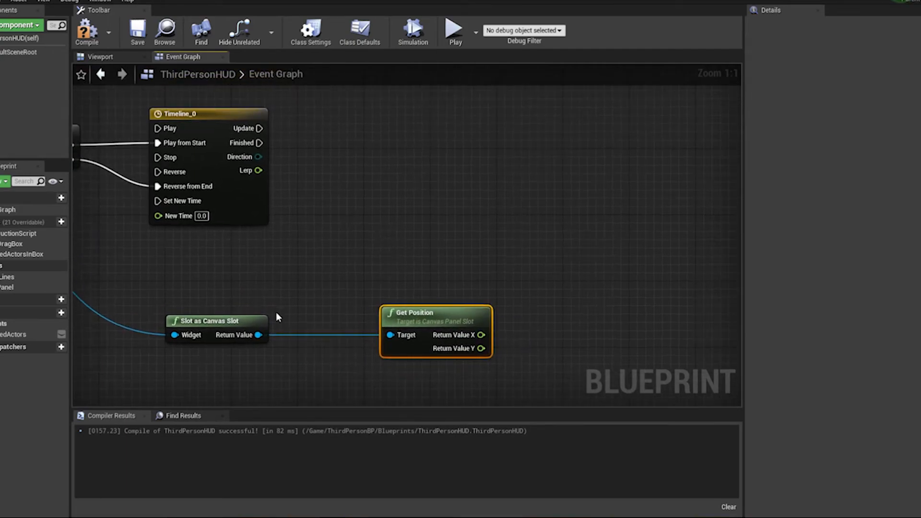
drag(257, 334, 582, 141)
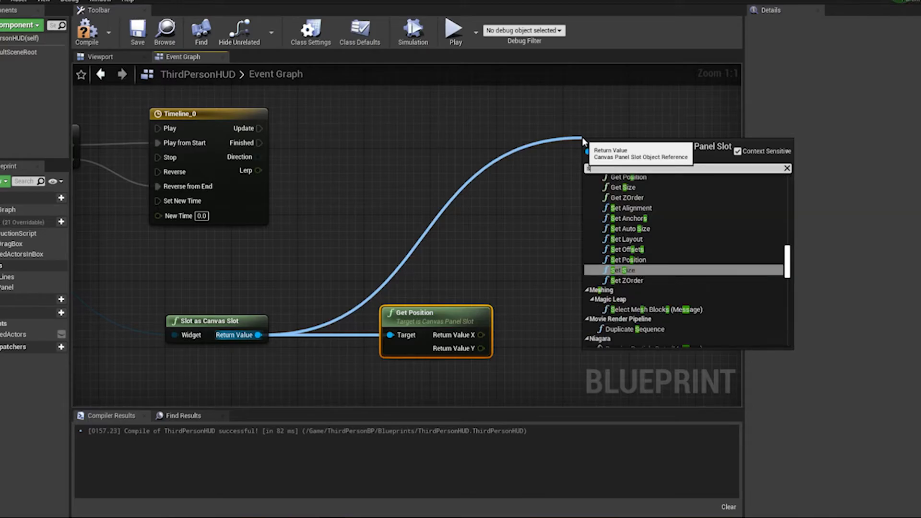
text(set pos)
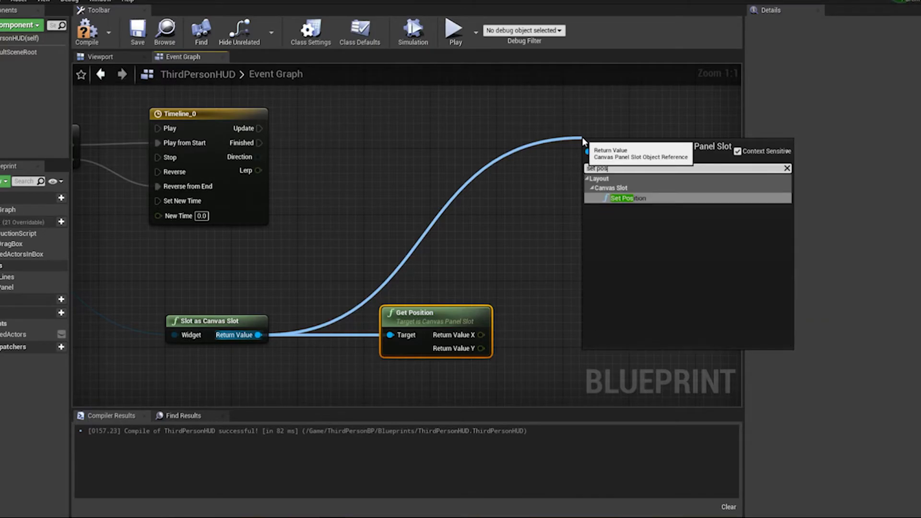
click(627, 198)
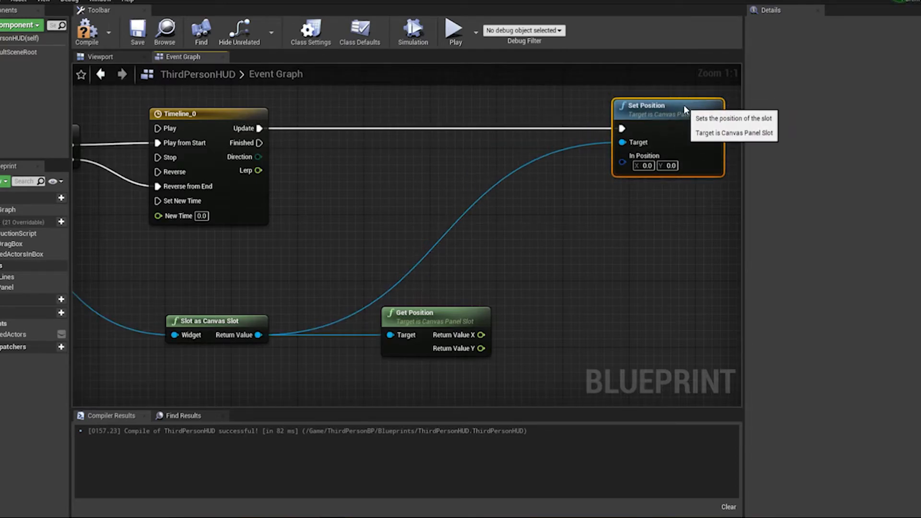
mouse_move(498, 320)
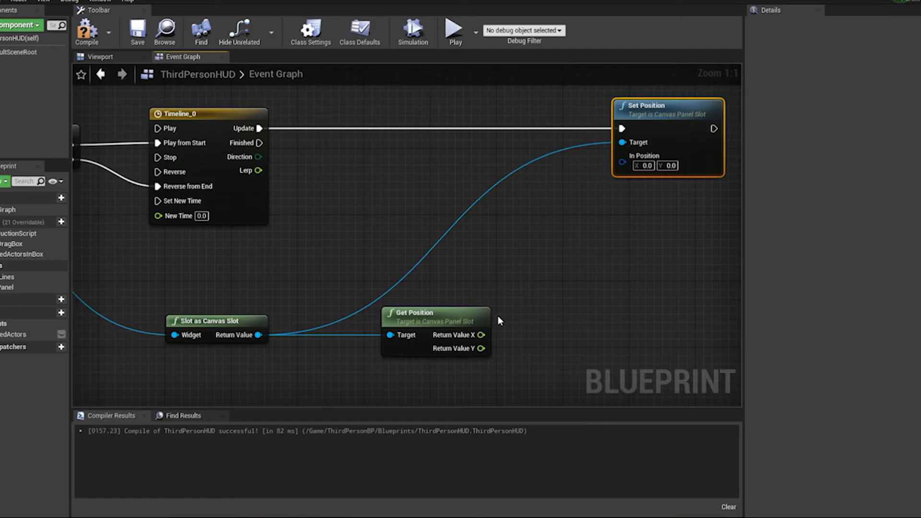
Step: Split Set Position's In Position and wire the current X from Get Position into X
right_click(642, 165)
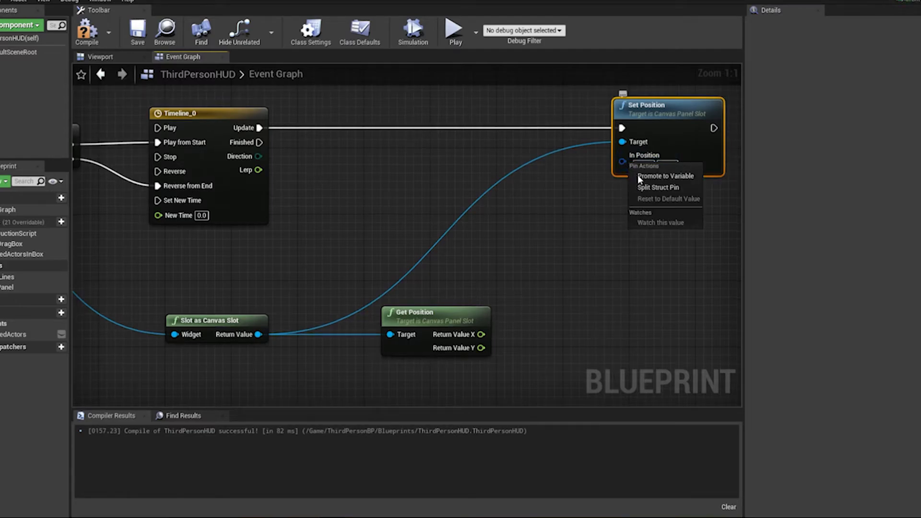
click(658, 187)
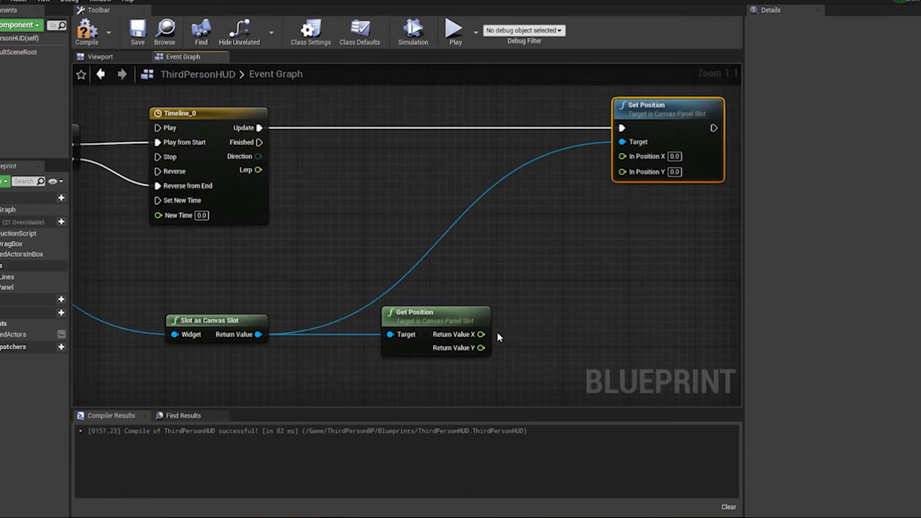
drag(481, 334, 593, 206)
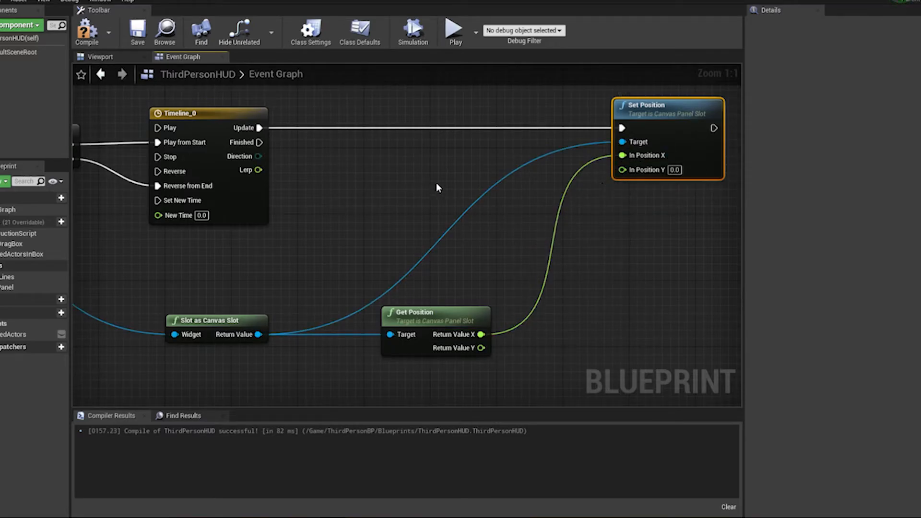
click(860, 32)
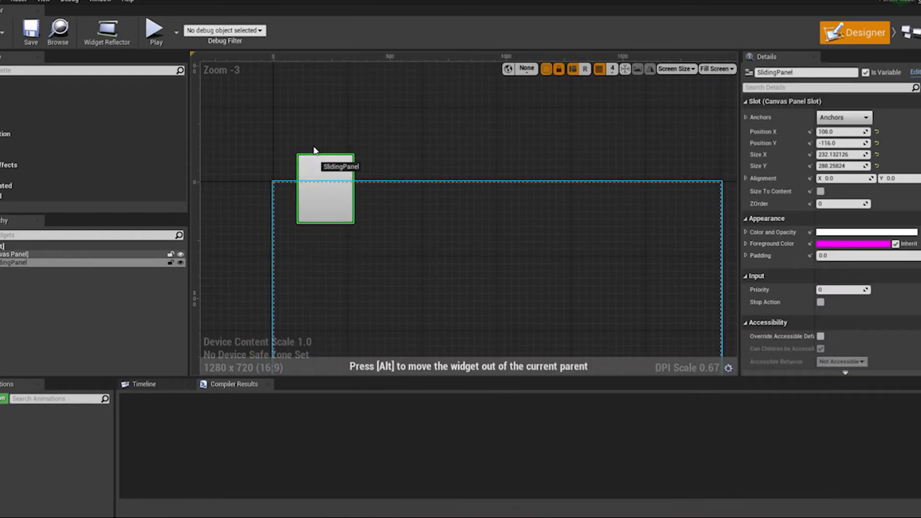
drag(325, 196, 329, 117)
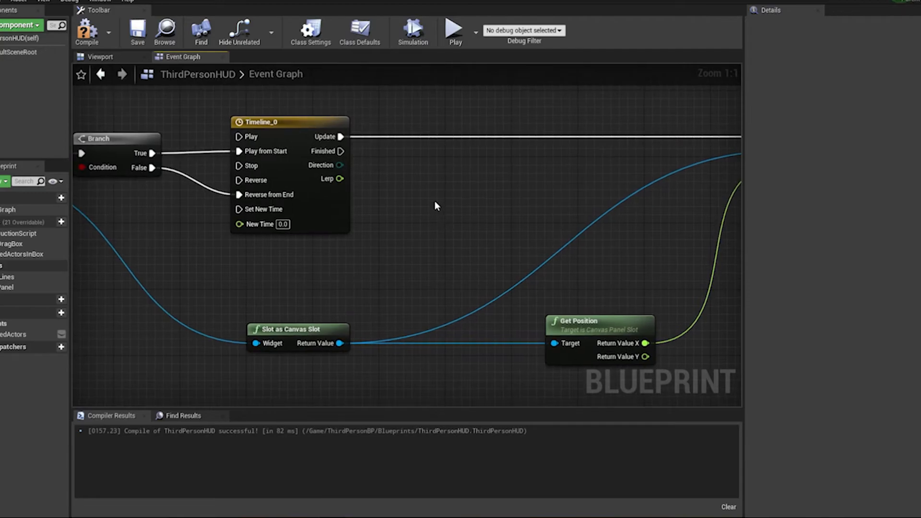
mouse_move(434, 195)
text(Start_Pos)
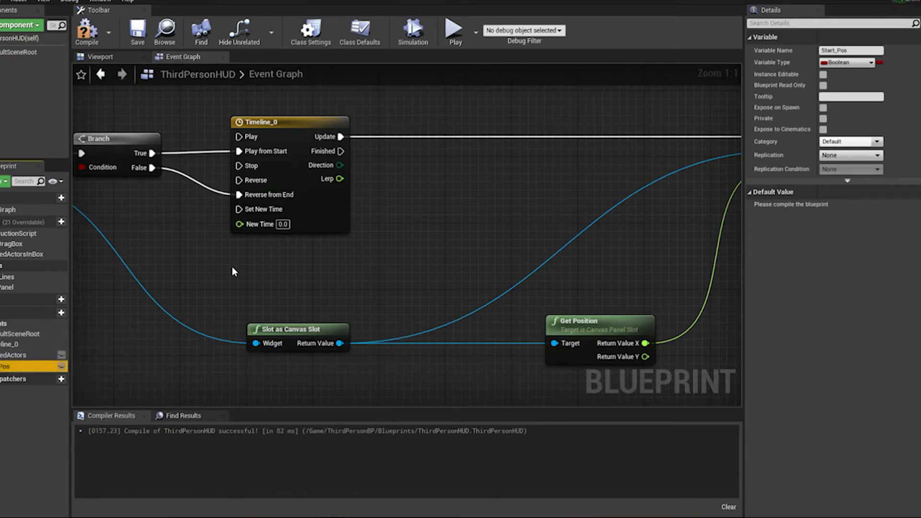
Step: Make Start_Pos a float, create End_Pos, and place its getter in the graph
click(875, 62)
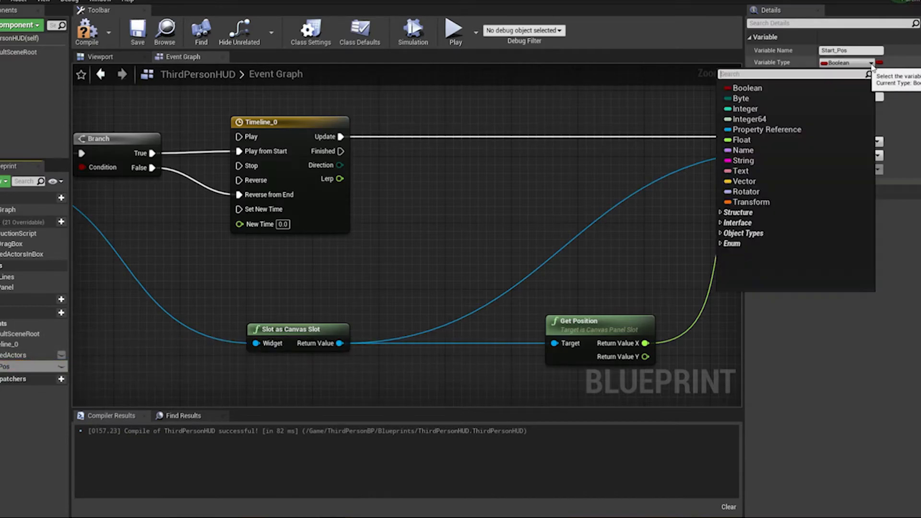
click(746, 140)
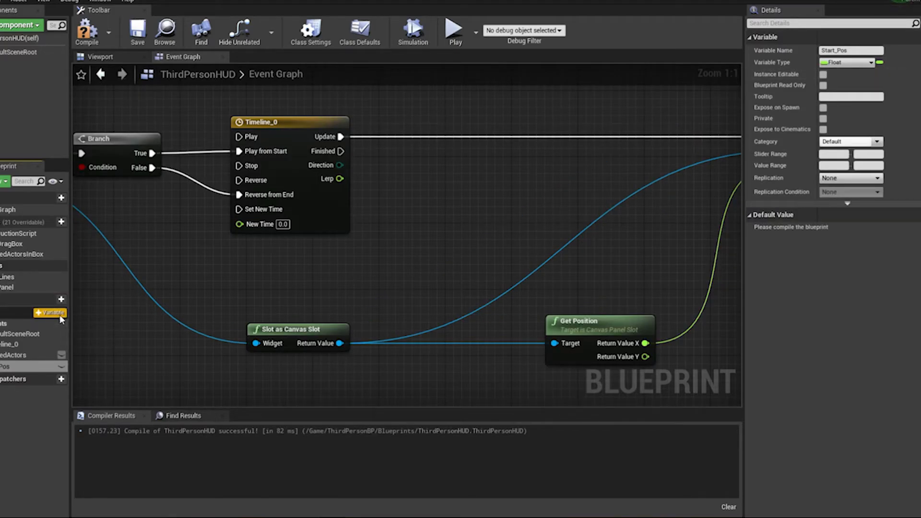
click(49, 312)
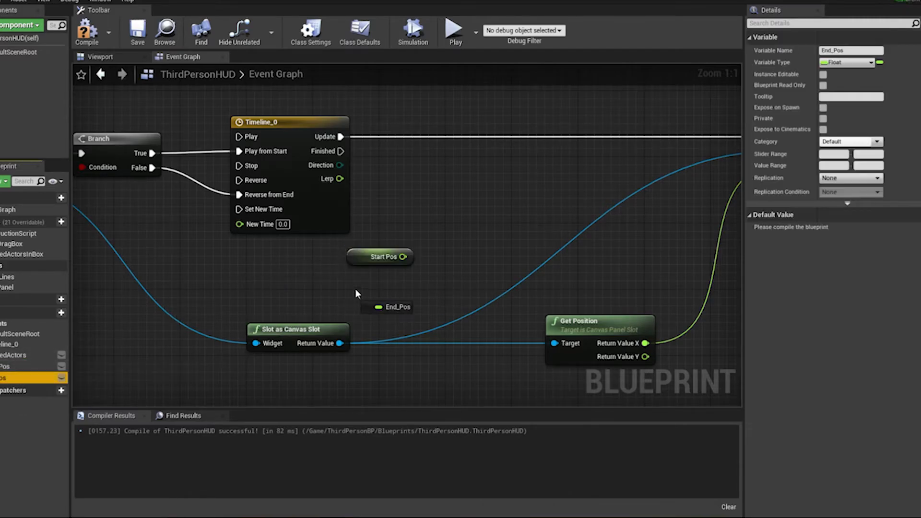
click(371, 289)
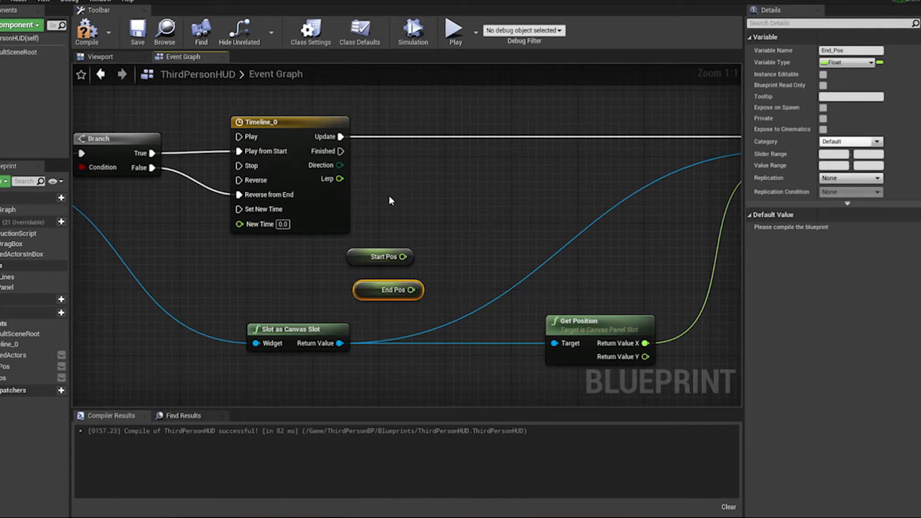
mouse_move(334, 178)
text(subt)
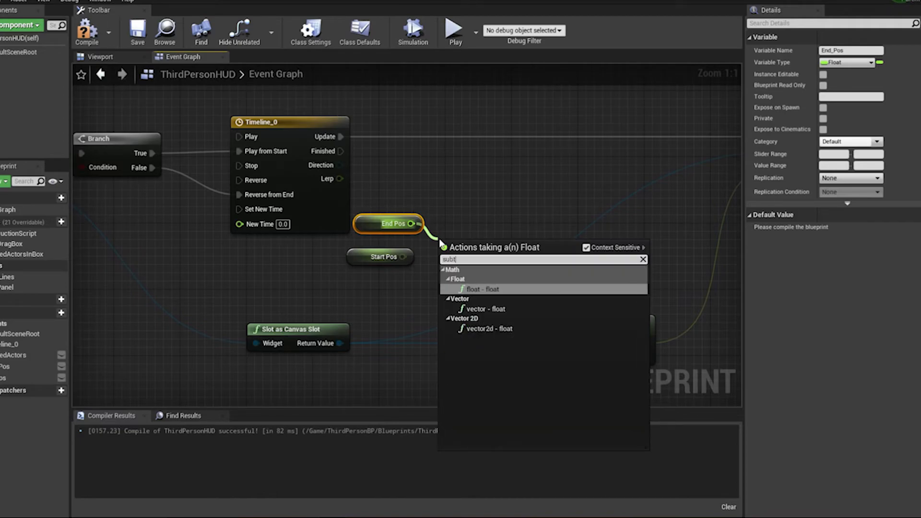
Step: Wire End Pos minus Start Pos, times the timeline's Lerp, plus Start Pos
click(481, 289)
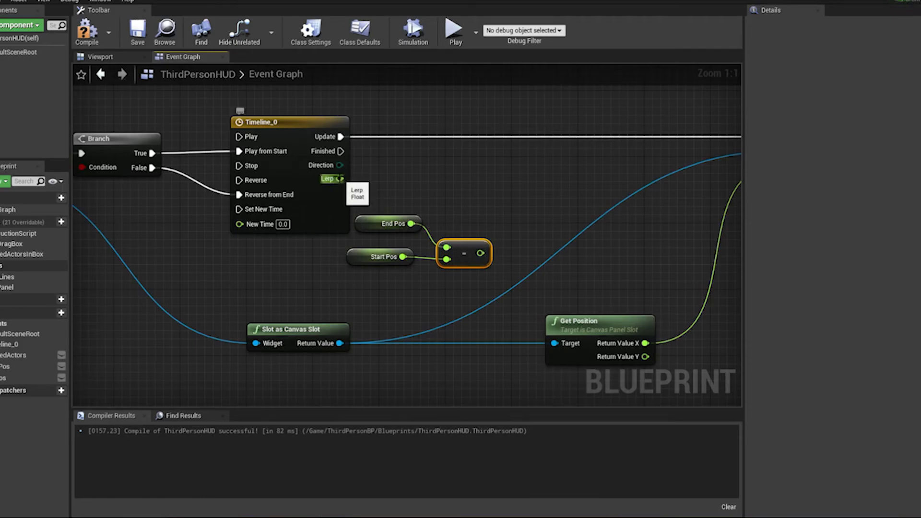
drag(341, 178, 459, 179)
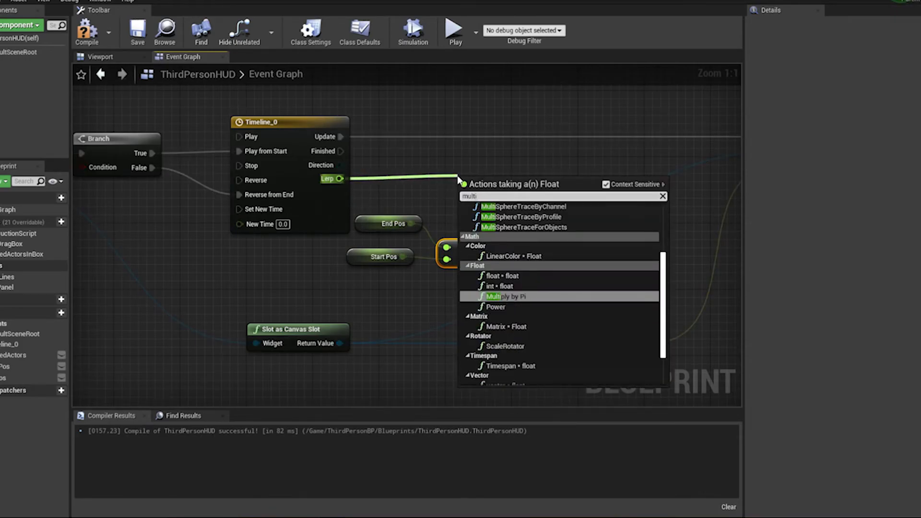
click(507, 296)
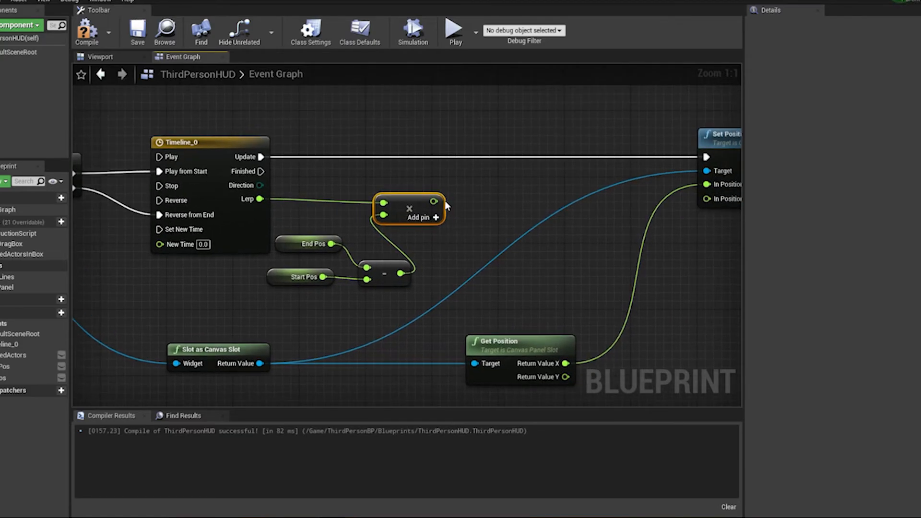
drag(438, 201, 505, 214)
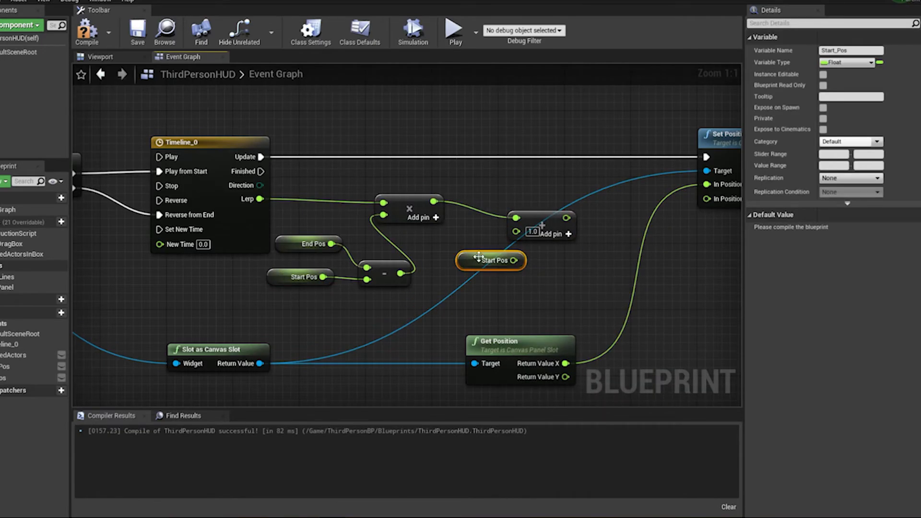
mouse_move(540, 225)
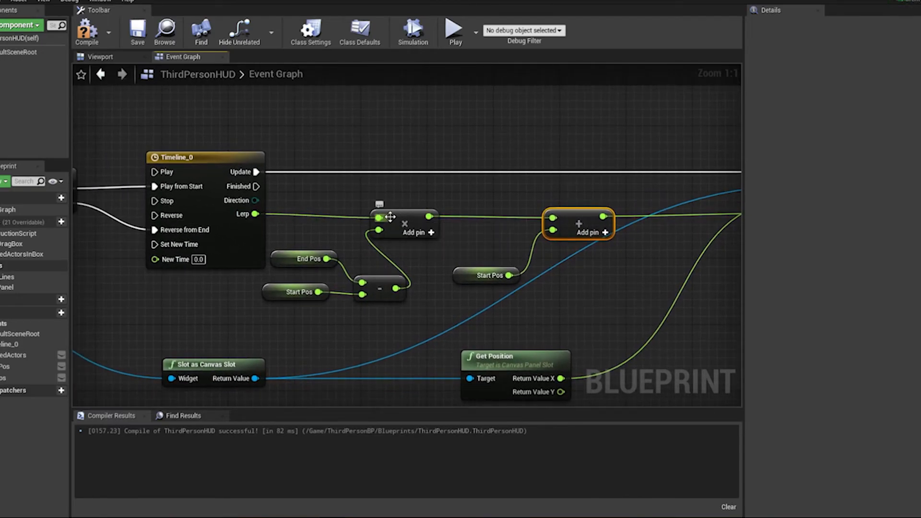
mouse_move(355, 269)
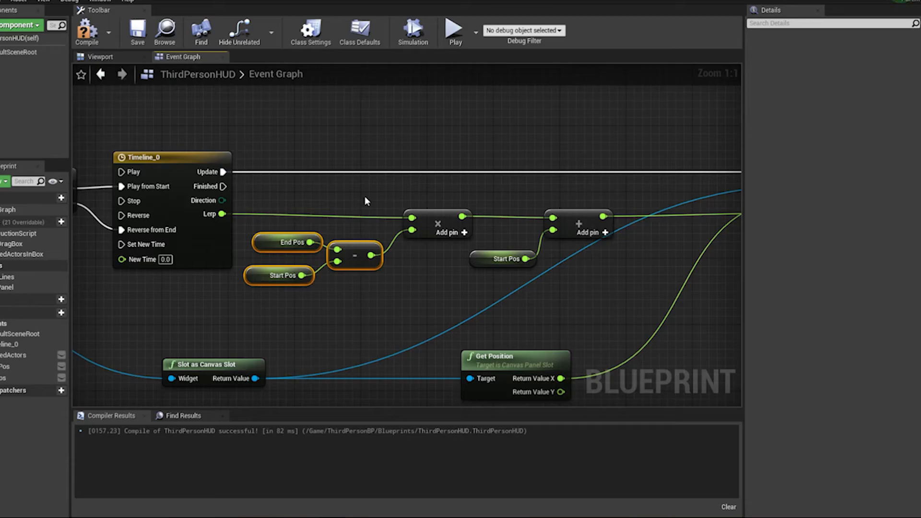
mouse_move(313, 225)
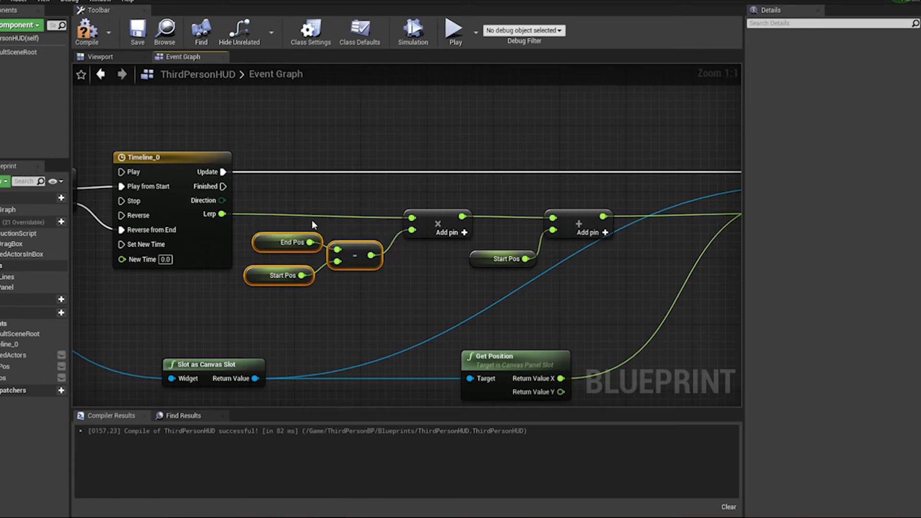
mouse_move(351, 243)
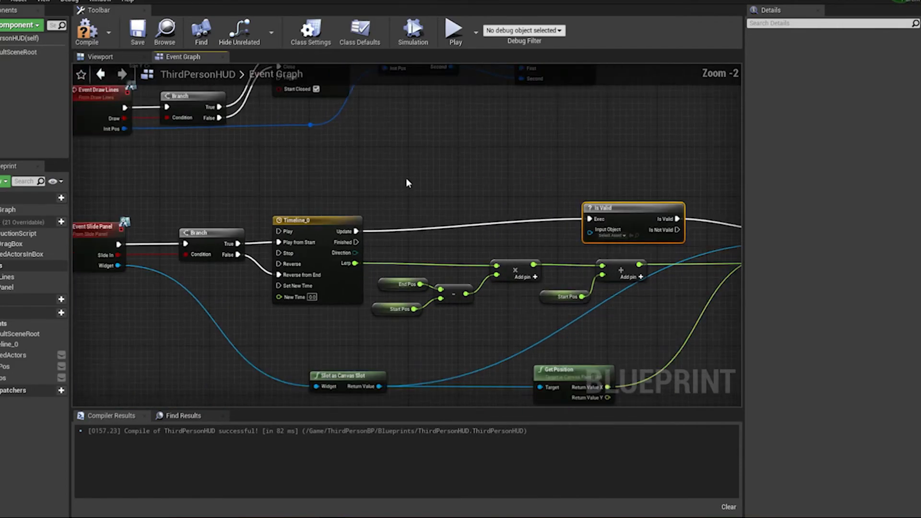
Step: Connect Event Slide Panel's Widget pin to Is Valid's Input Object and select Start Pos
scroll(down, 3)
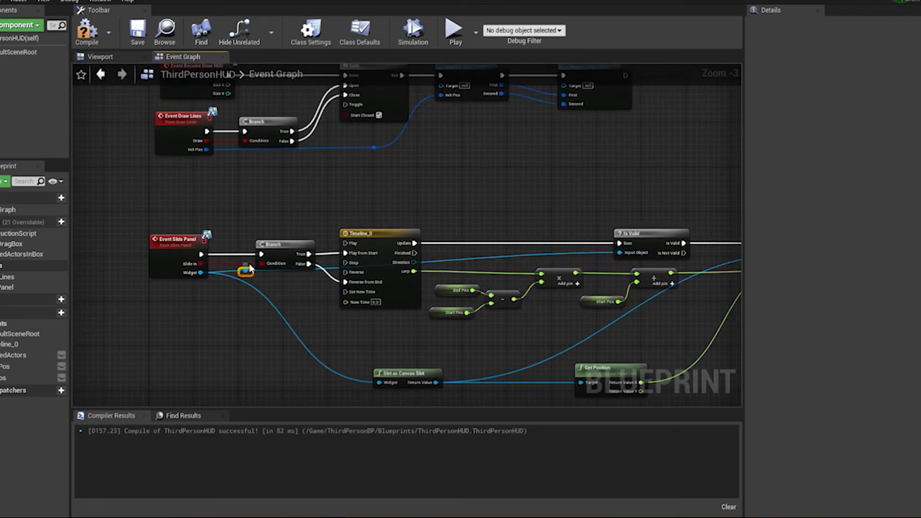
drag(244, 271, 567, 251)
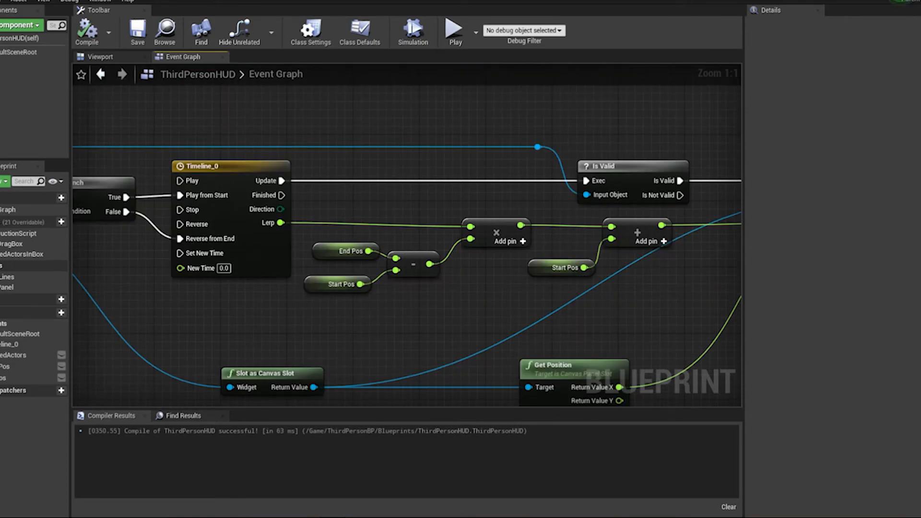
mouse_move(27, 368)
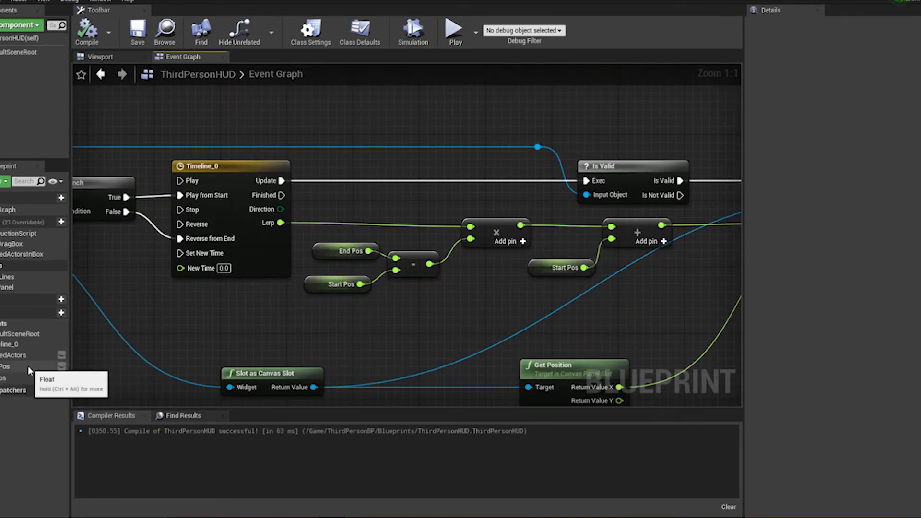
click(8, 366)
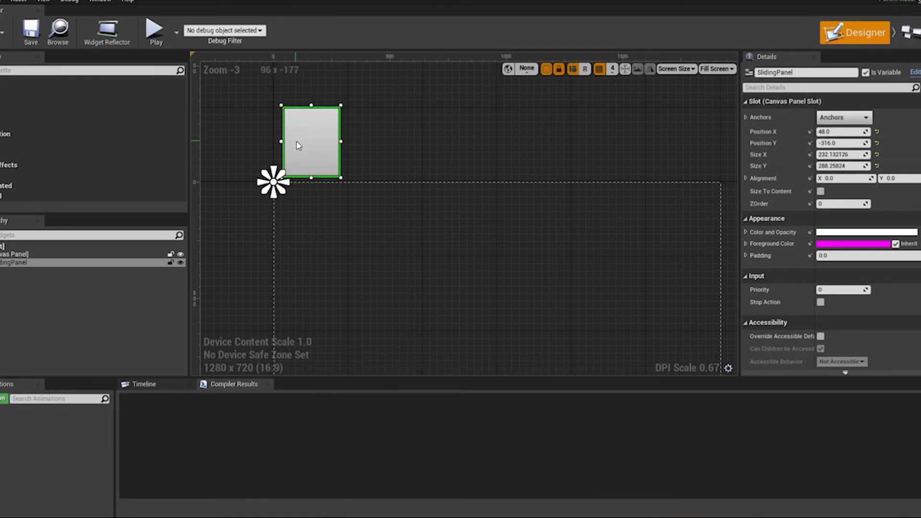
Step: Drag SlidingPanel on and off screen, leaving it parked above the top edge at Y −324
drag(311, 143, 318, 136)
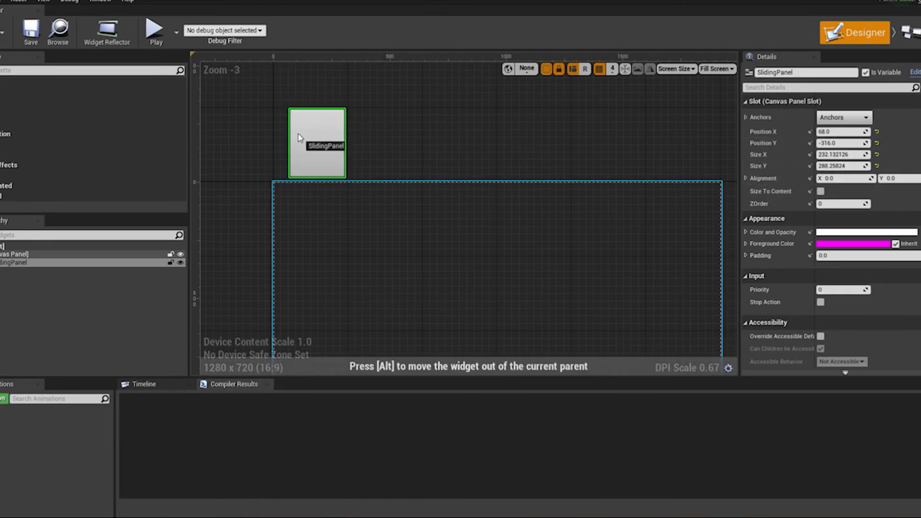
drag(317, 143, 324, 140)
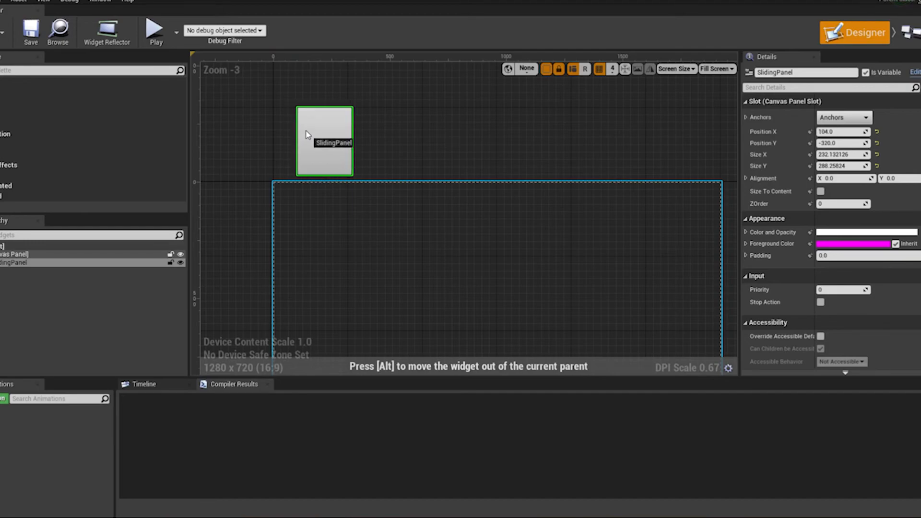
drag(324, 141, 325, 142)
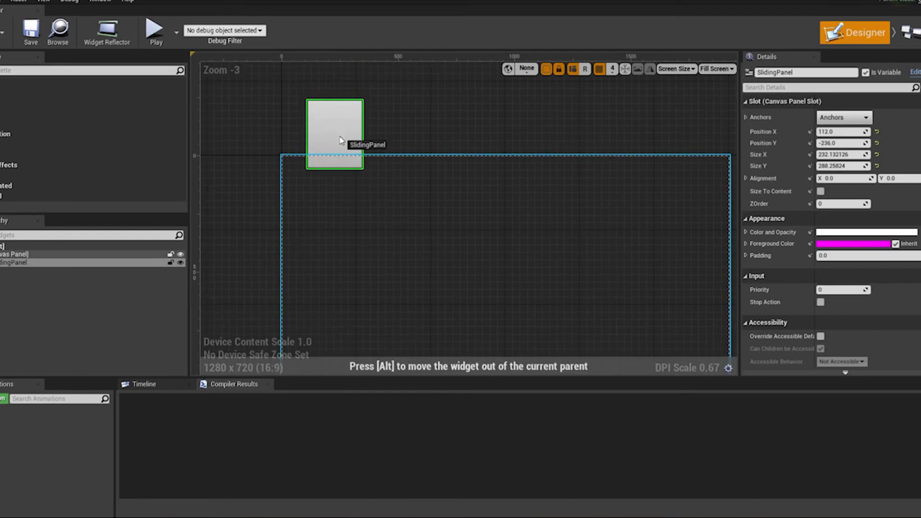
drag(334, 132, 334, 287)
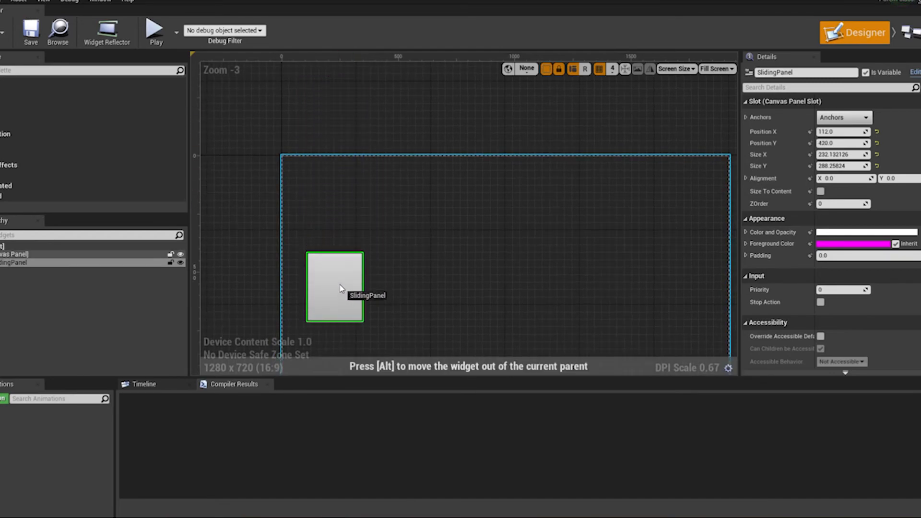
drag(334, 287, 330, 193)
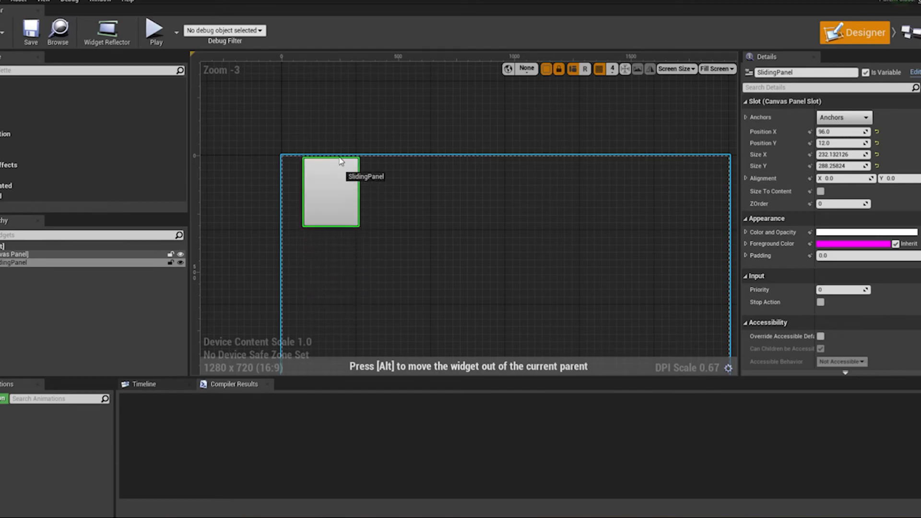
drag(329, 193, 329, 114)
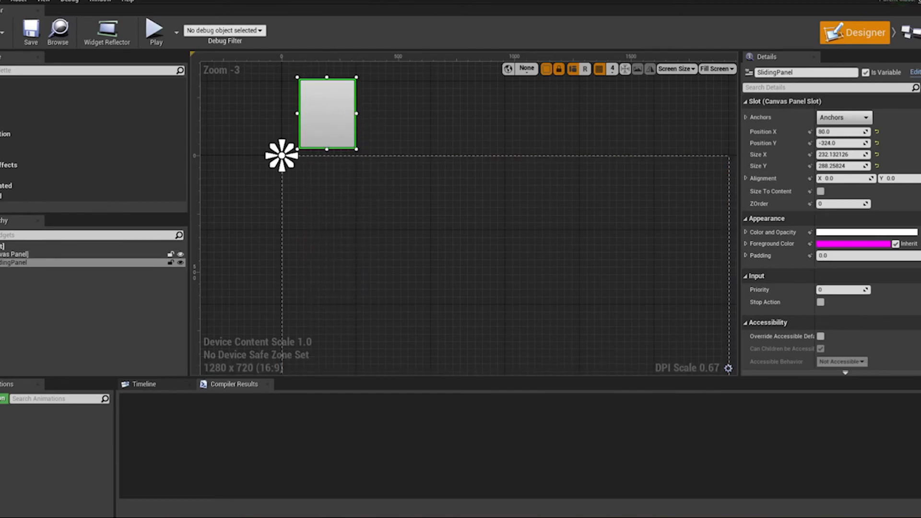
Step: Set Start_Pos default to -300.0 and End_Pos default to 300.0
click(184, 56)
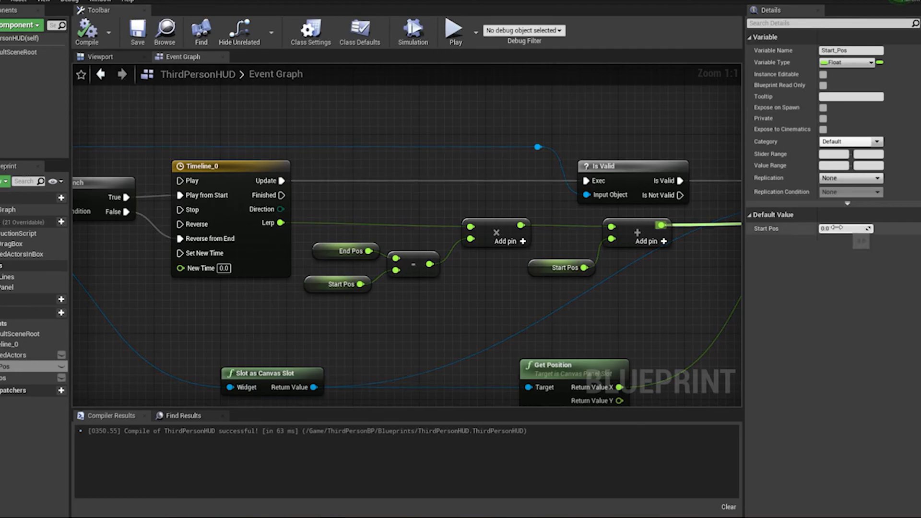
text(-300.0)
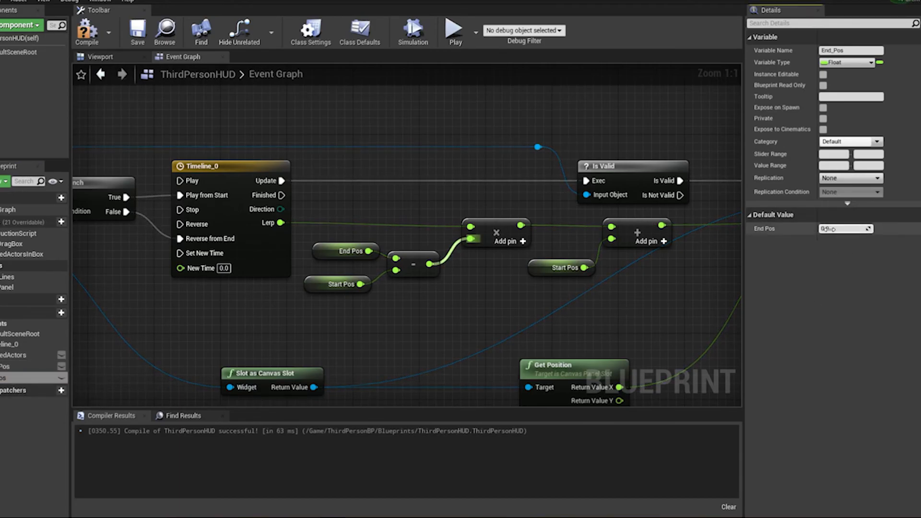
text(300.0)
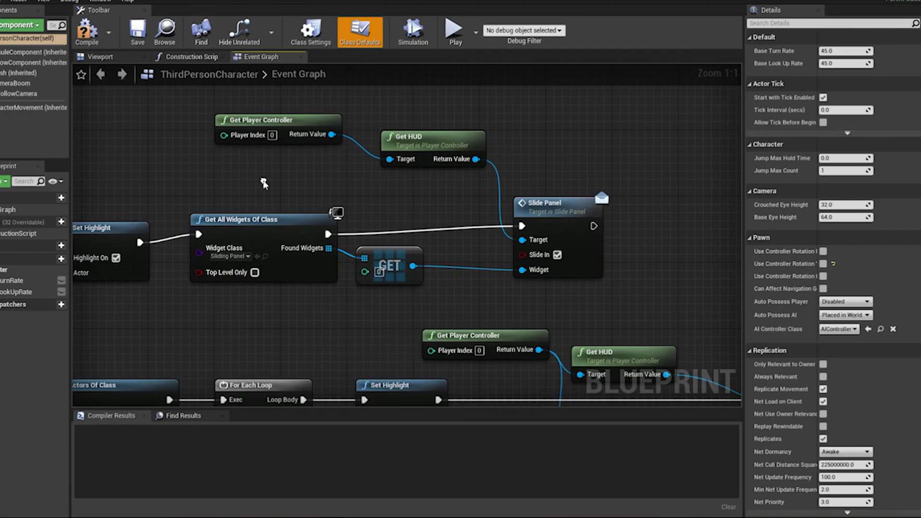
mouse_move(192, 311)
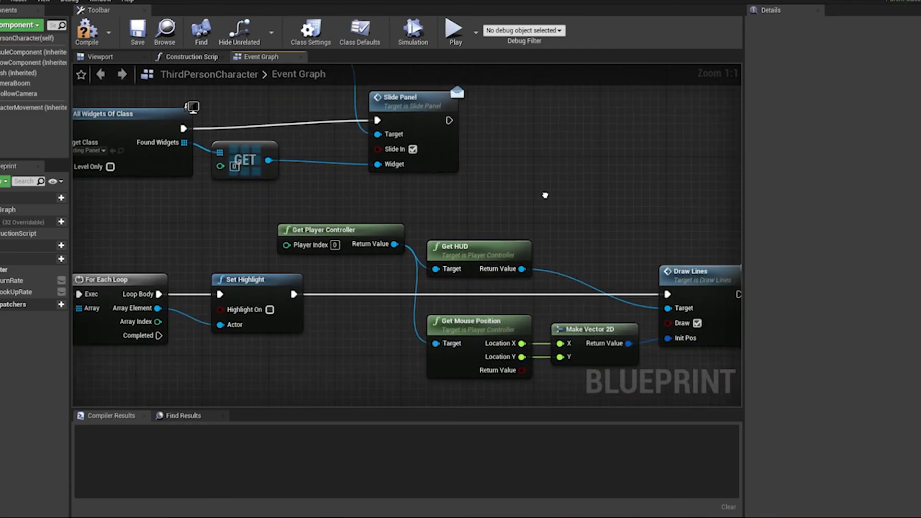
Step: Inspect the Slide Panel call's Slide In checkbox and compile ThirdPersonCharacter
scroll(down, 3)
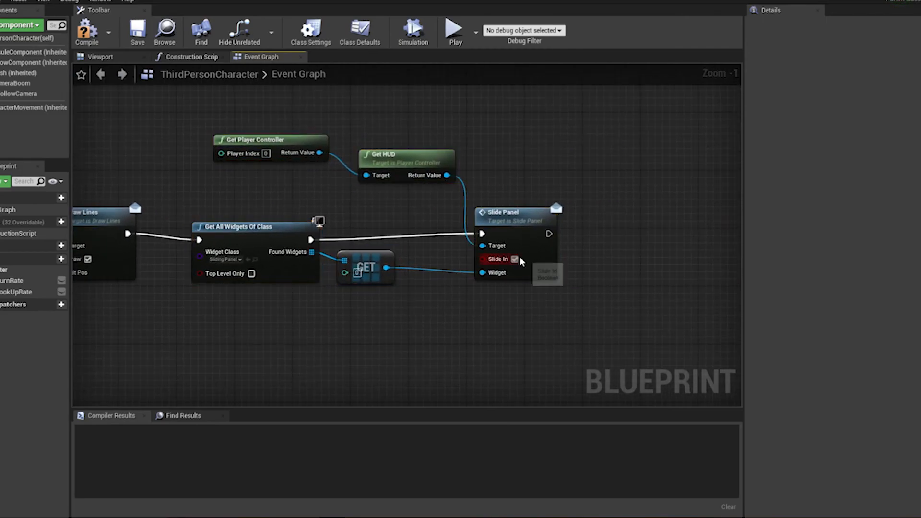
click(88, 32)
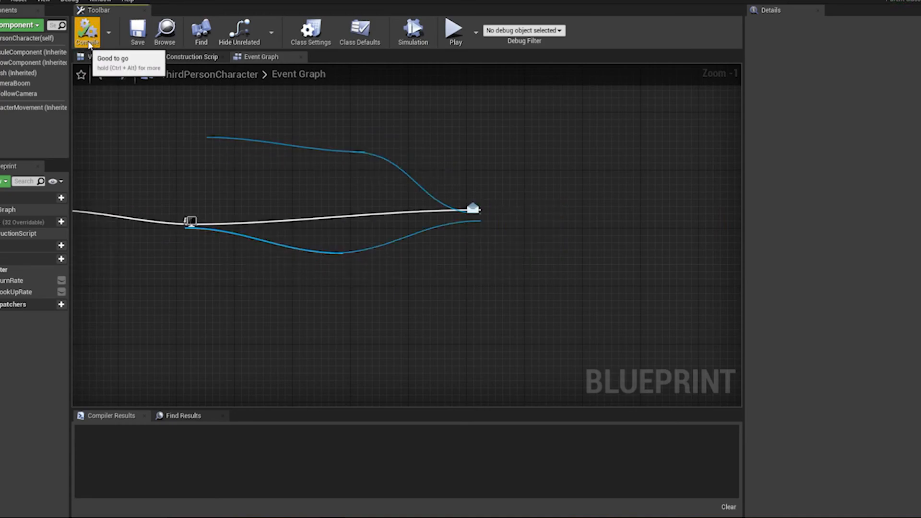
click(87, 30)
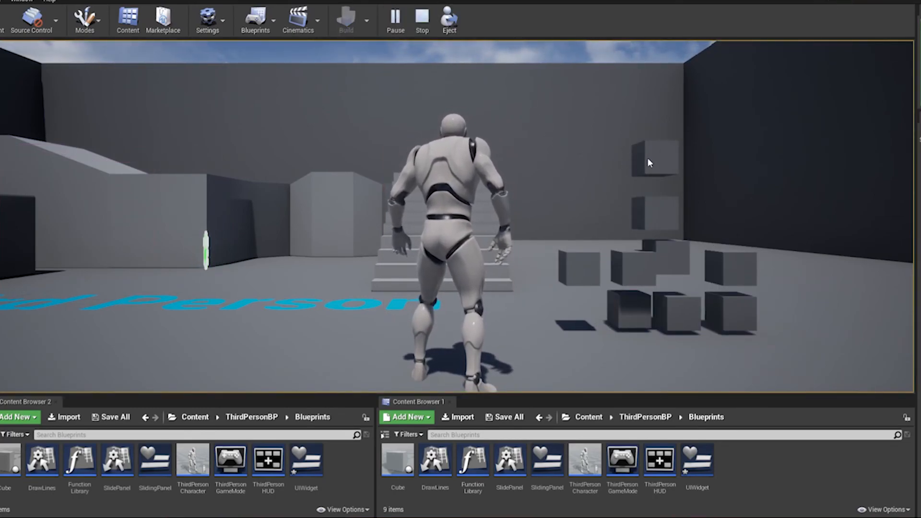
Step: Click a cube in play to trigger the panel slide, then stop the play session
click(653, 160)
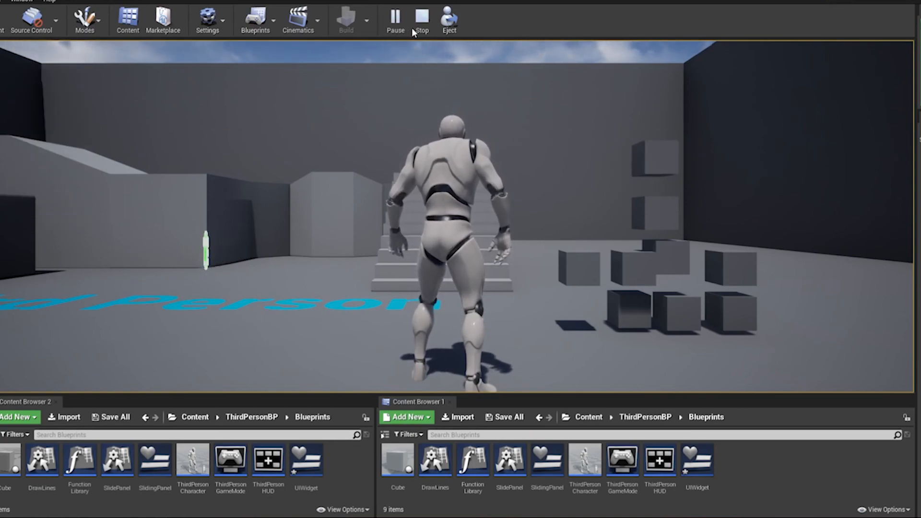
click(421, 19)
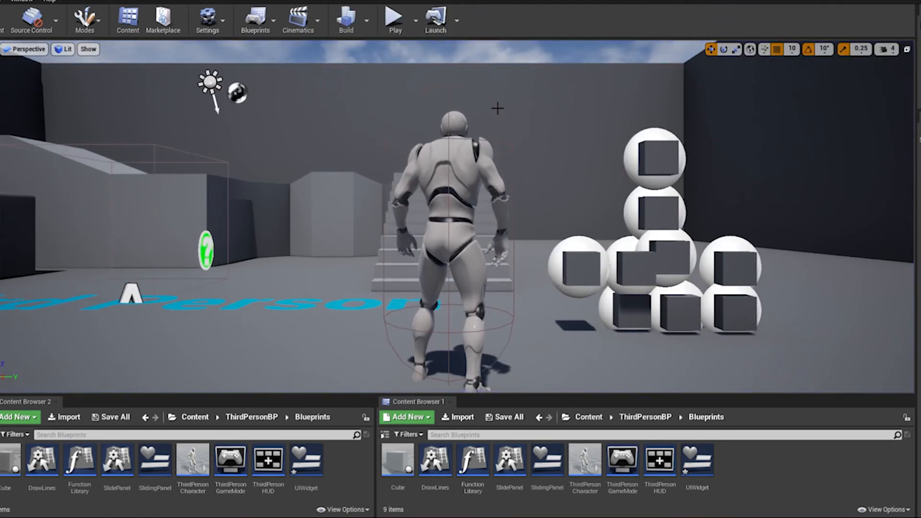